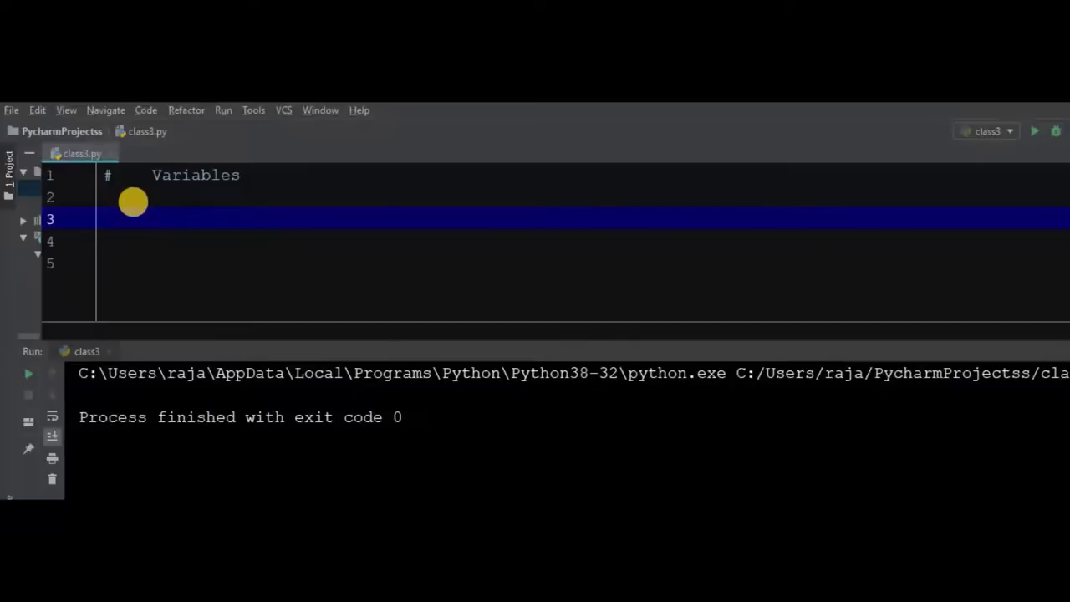
Define name = "Dbt" on line 3 of class3.py, below the Variables comment.
text(nam)
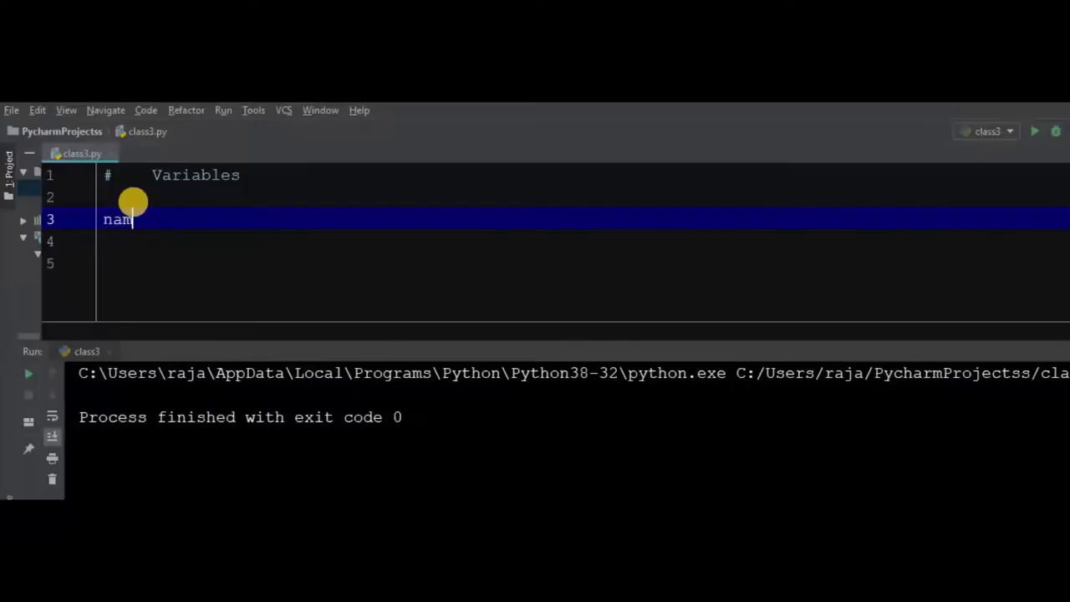
text(e =)
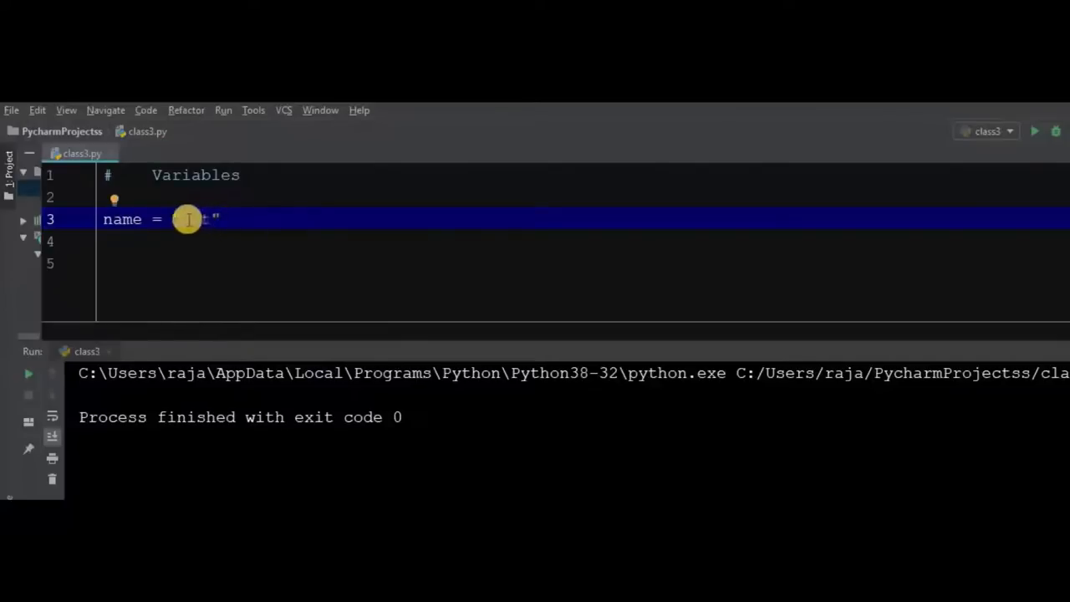
text(Dbt)
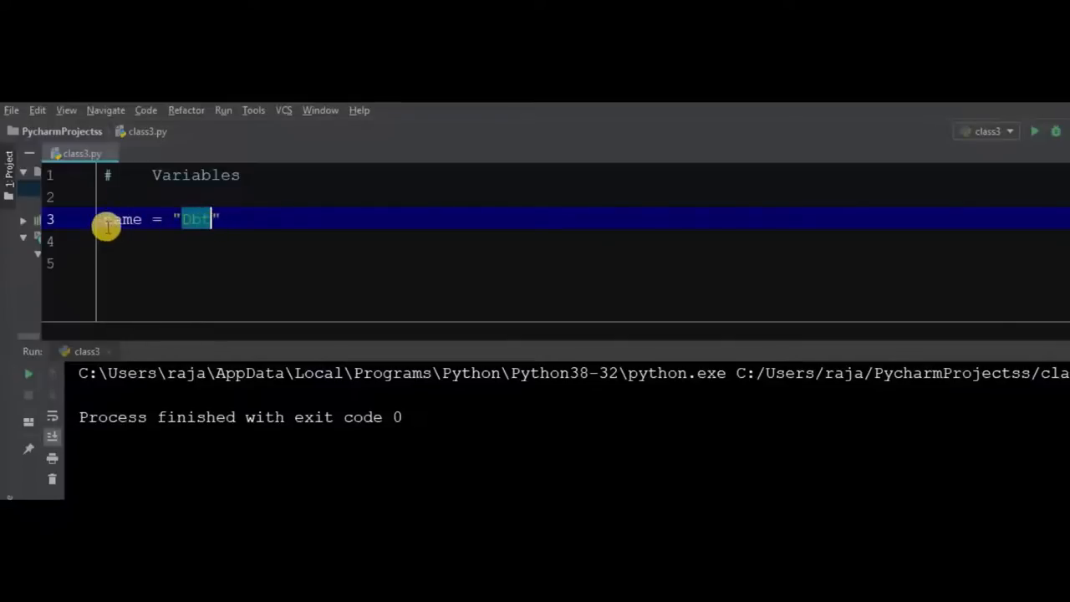
double_click(124, 219)
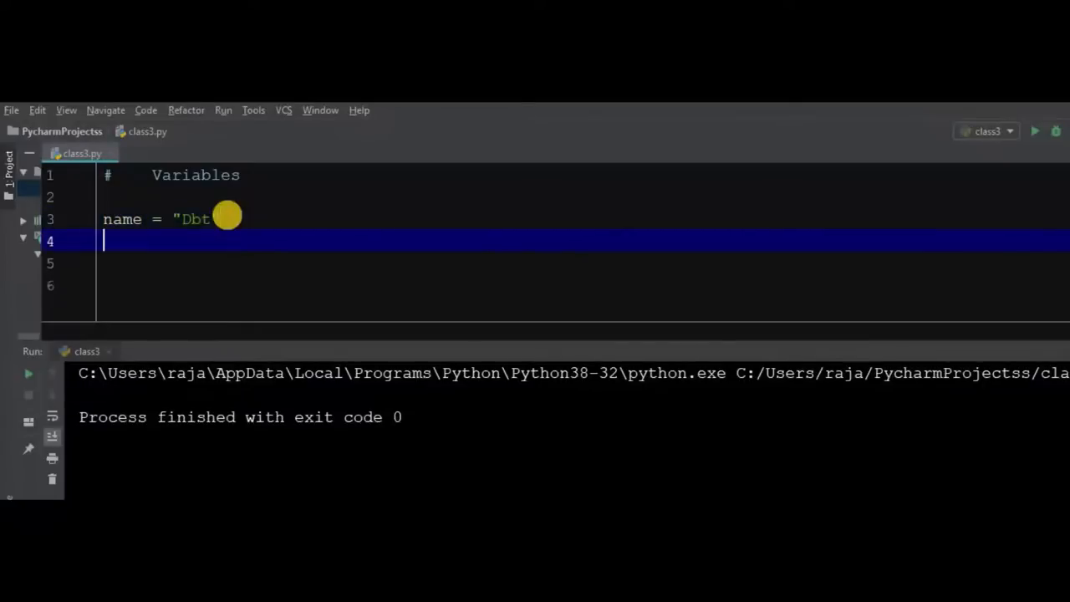
Add age = 20 on line 4, correcting the misspelled variable name.
text(agr)
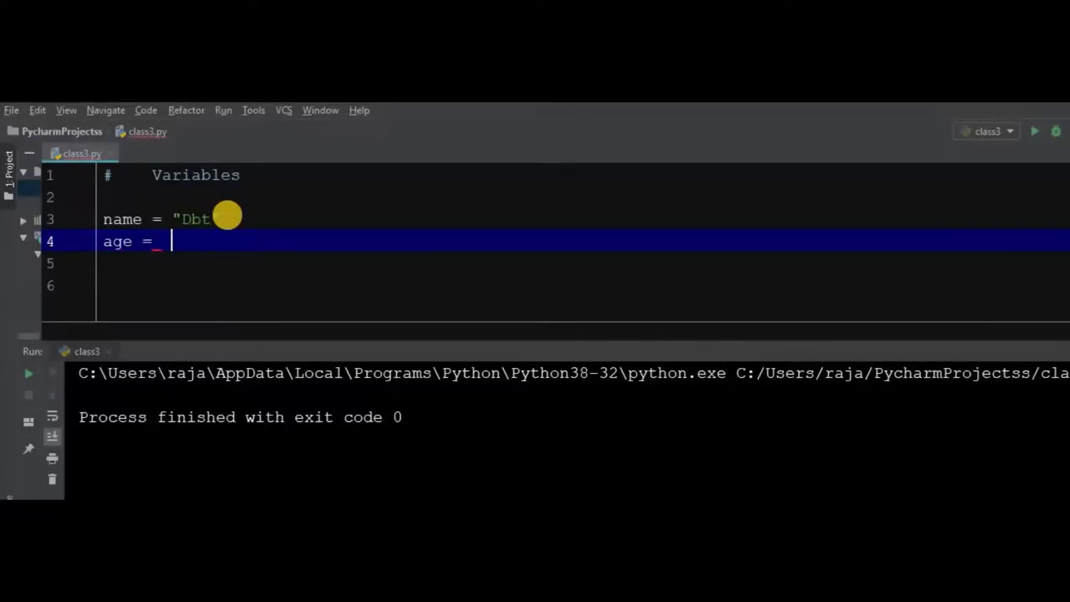
text(20)
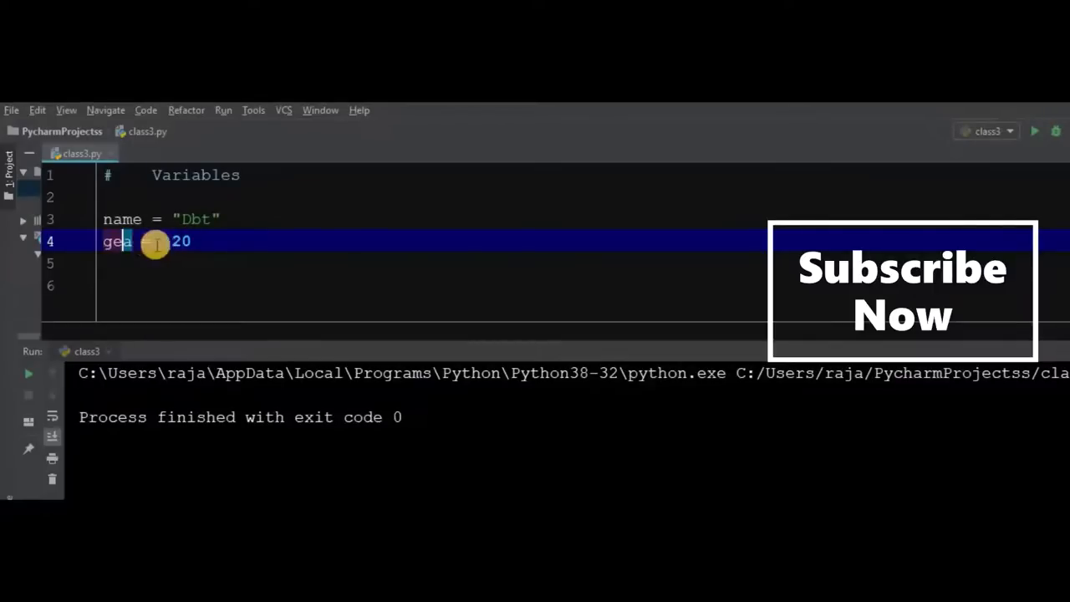
text(ge =)
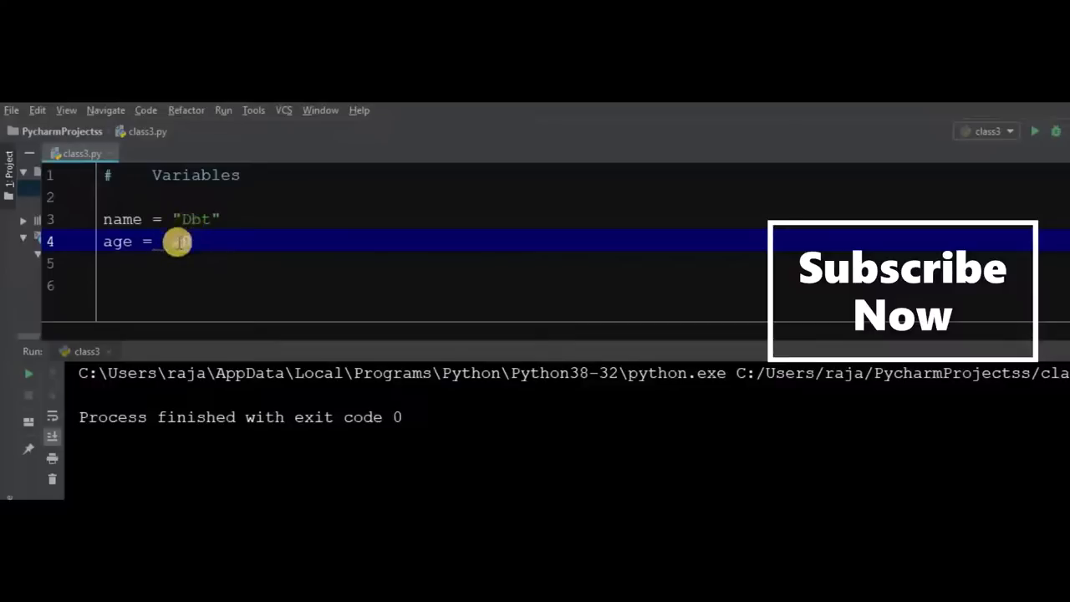
text(20)
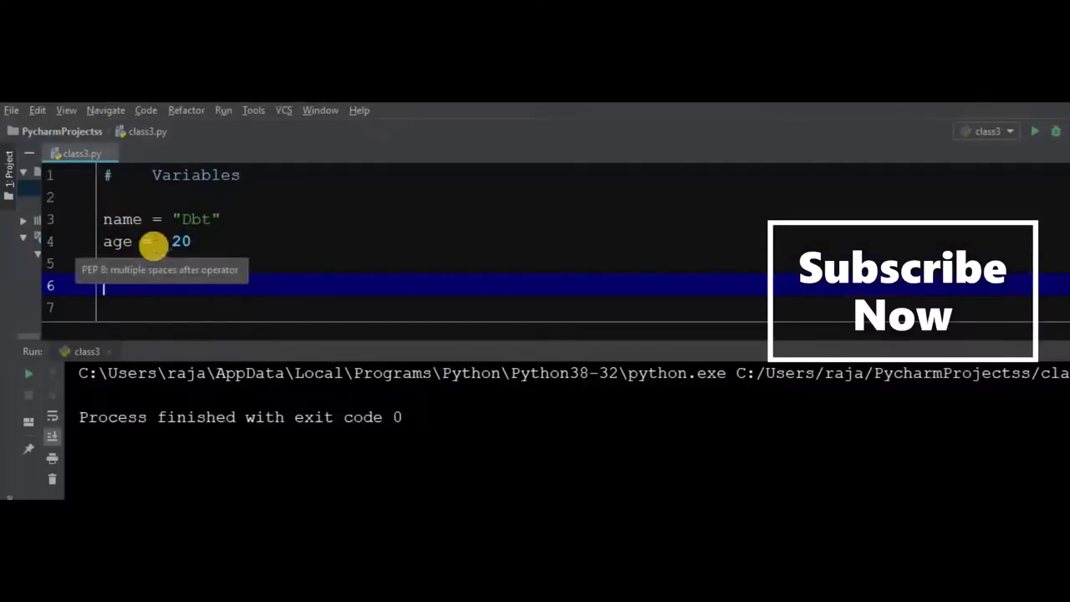
Add print("name") on line 6 and run class3.py.
text(print(""))
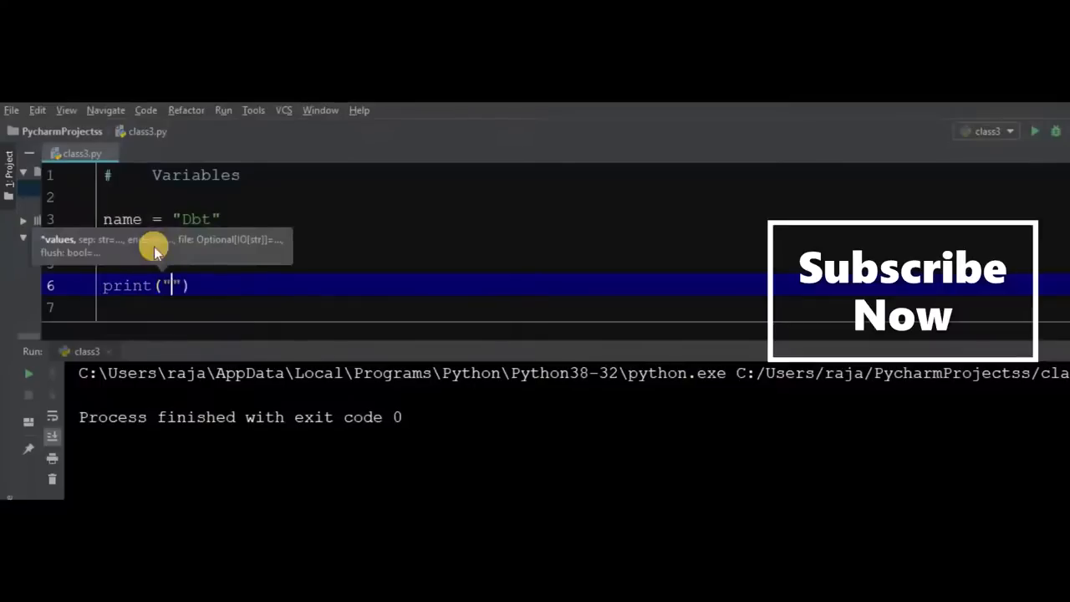
text(name)
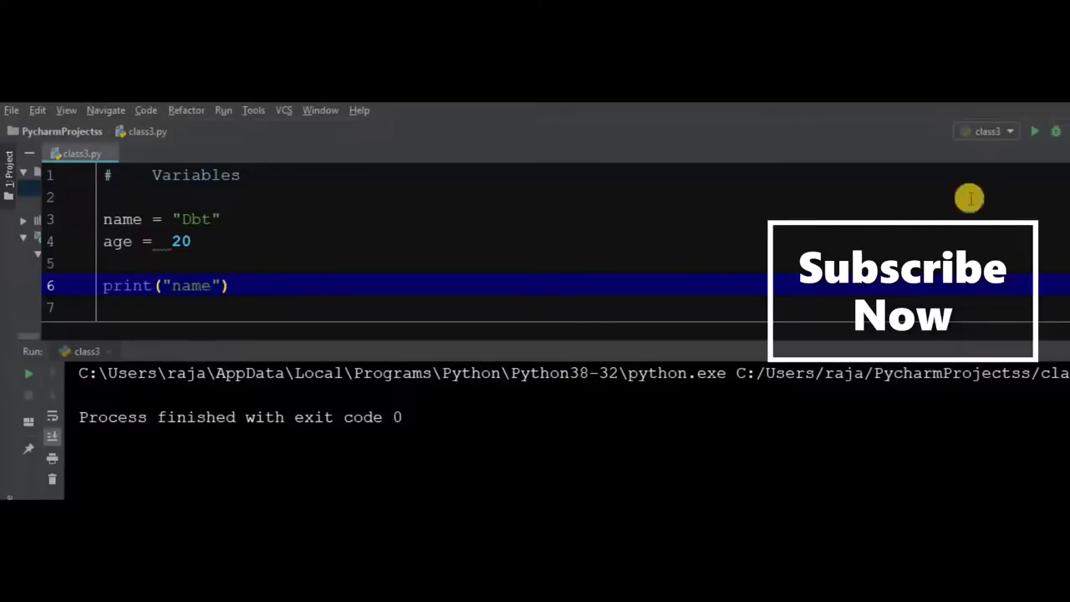
mouse_move(274, 289)
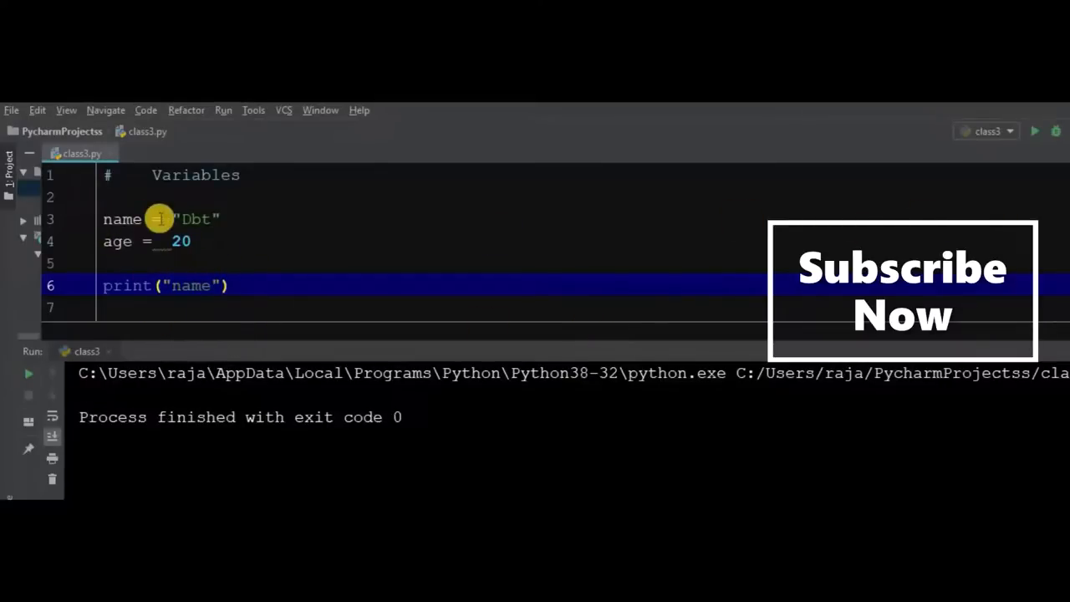
mouse_move(697, 138)
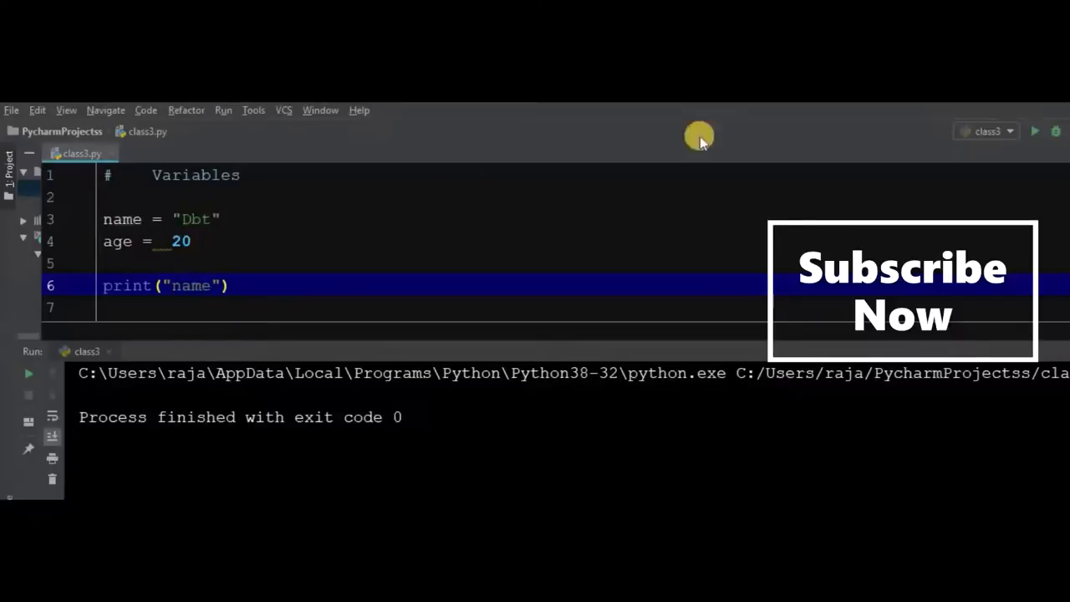
mouse_move(1039, 131)
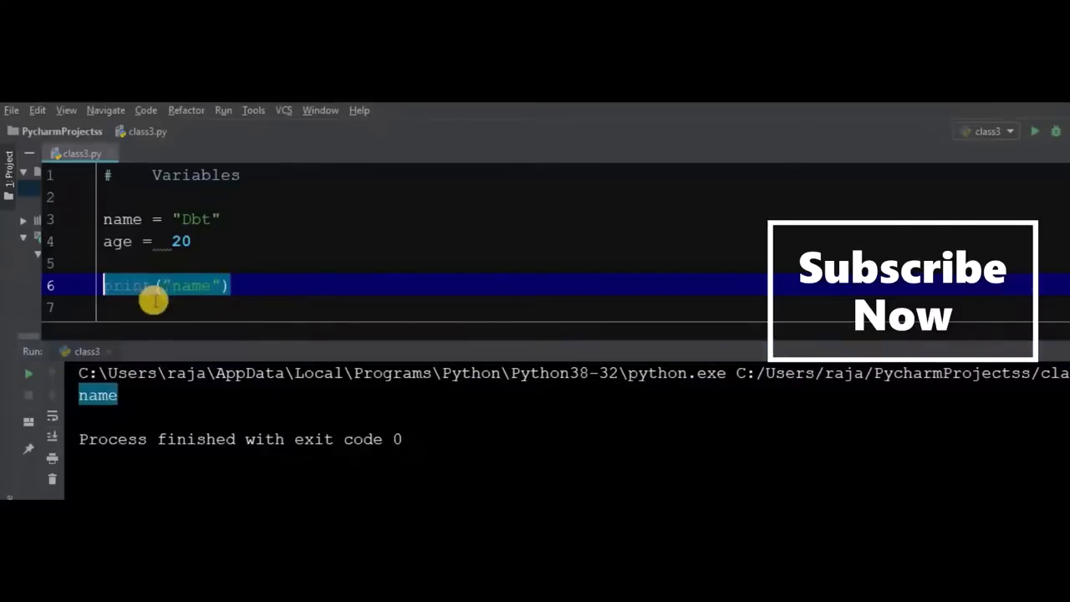
click(211, 285)
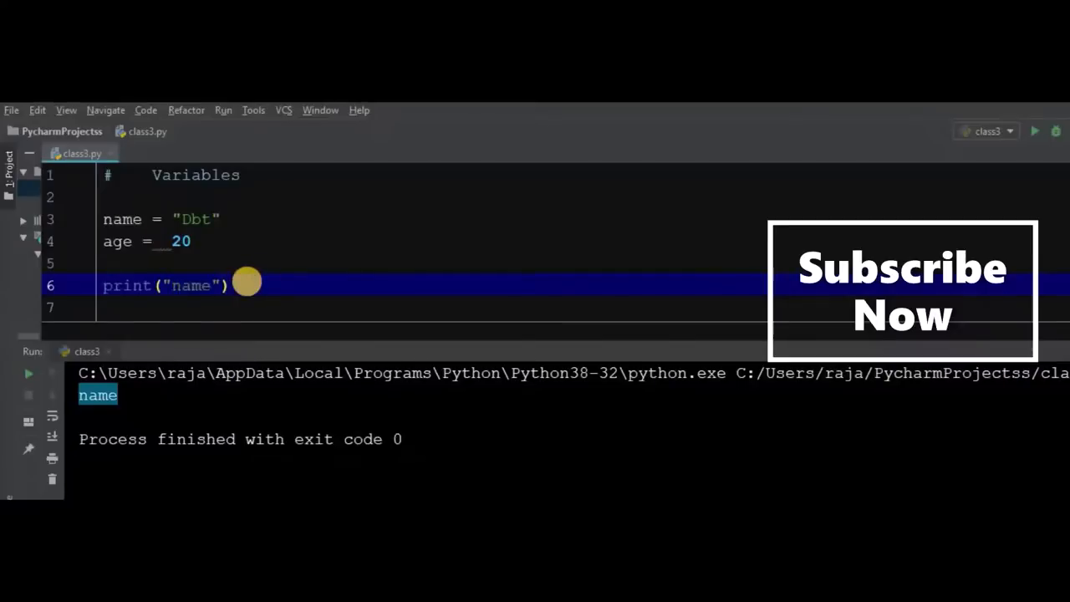
Add print(name), change the first message to "name is Dbt", and rerun.
text(print()
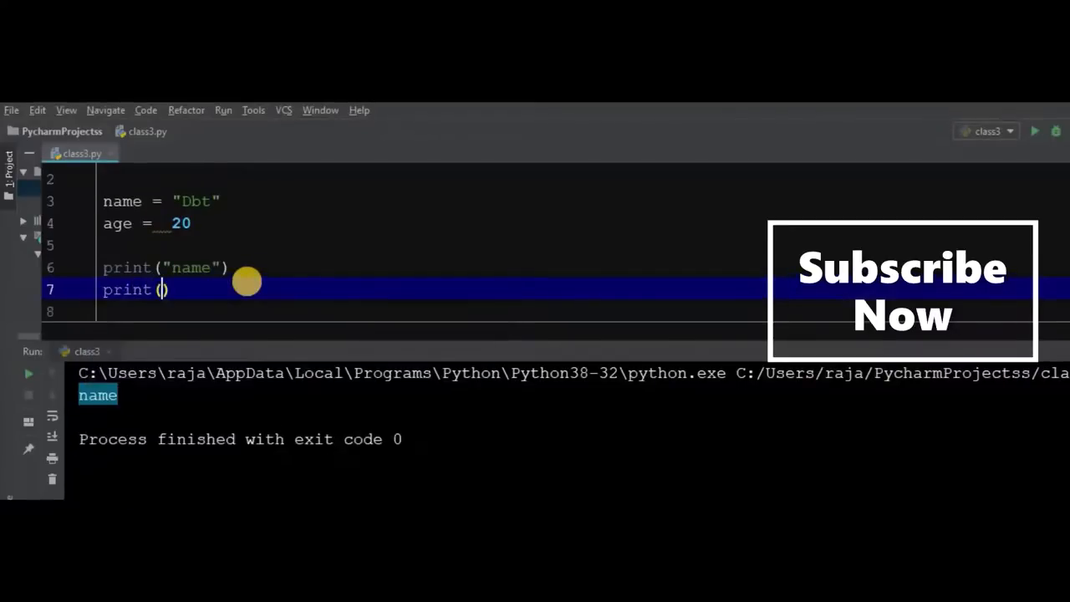
text(name)
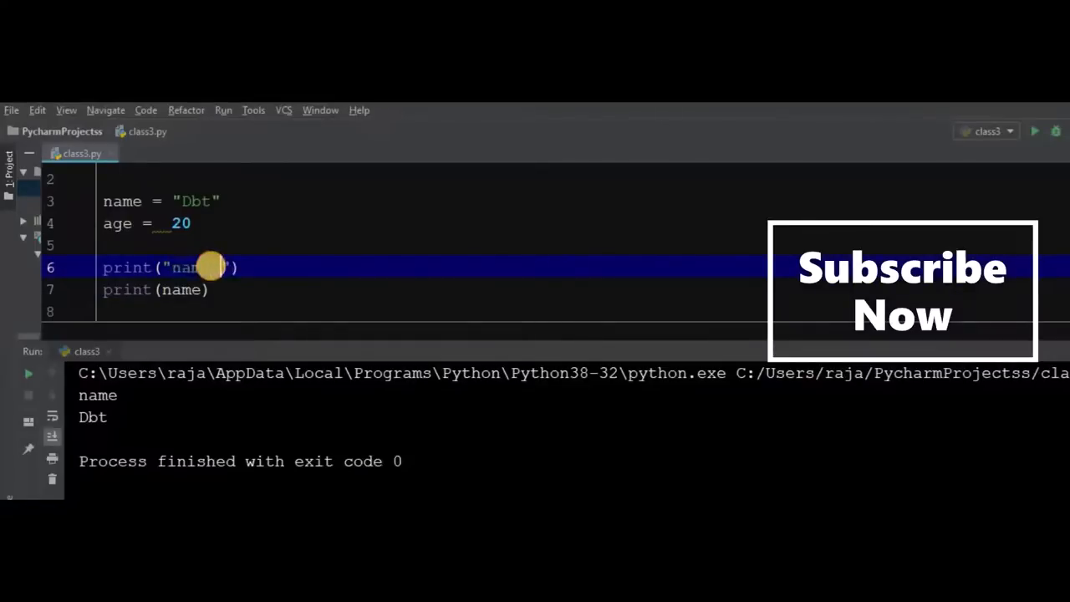
text(is)
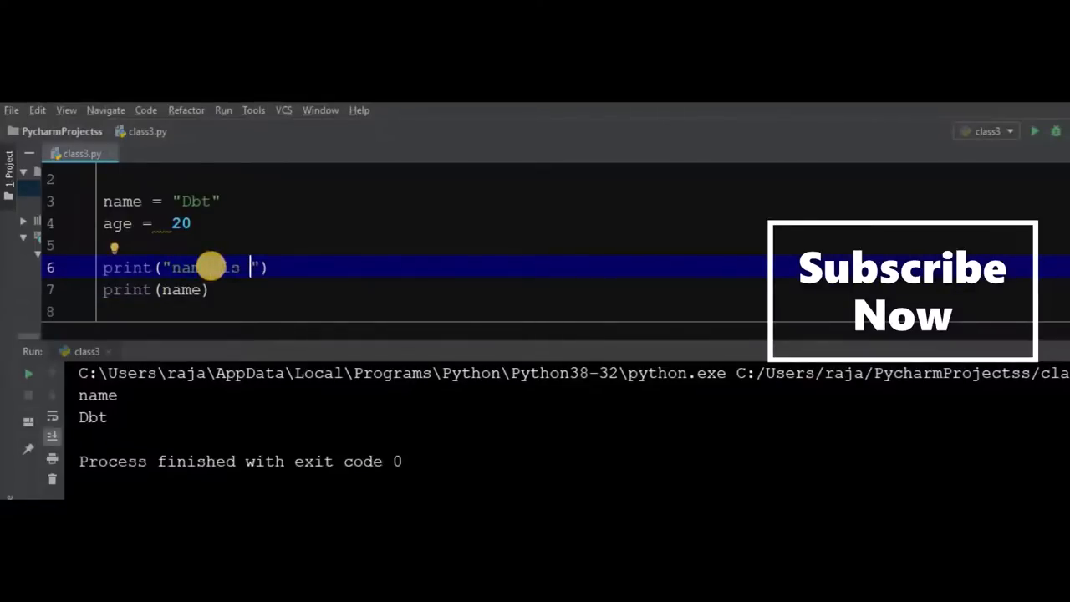
text(Dbt)
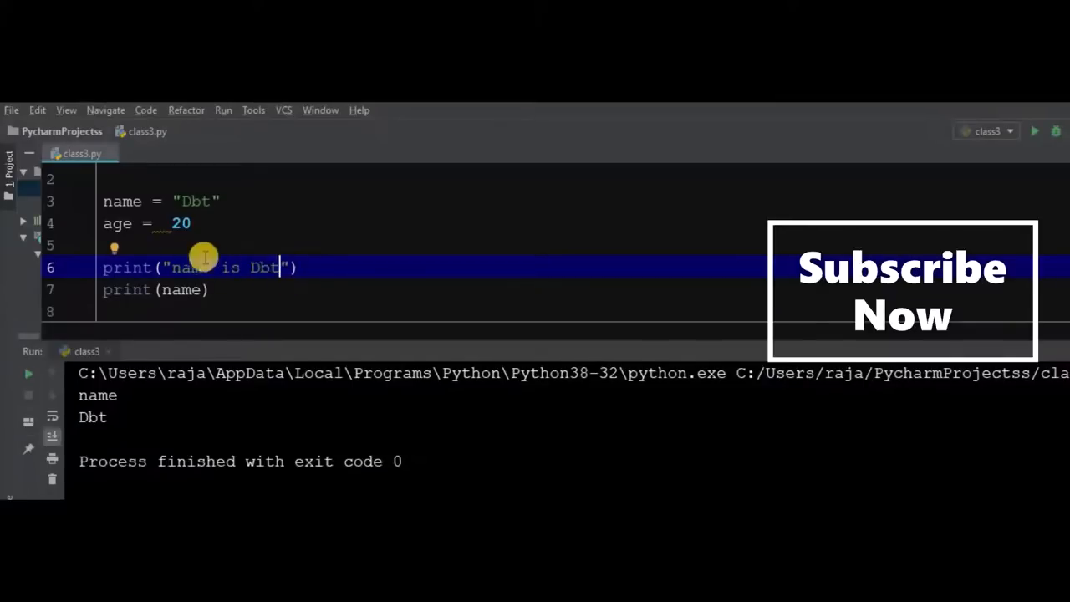
mouse_move(153, 292)
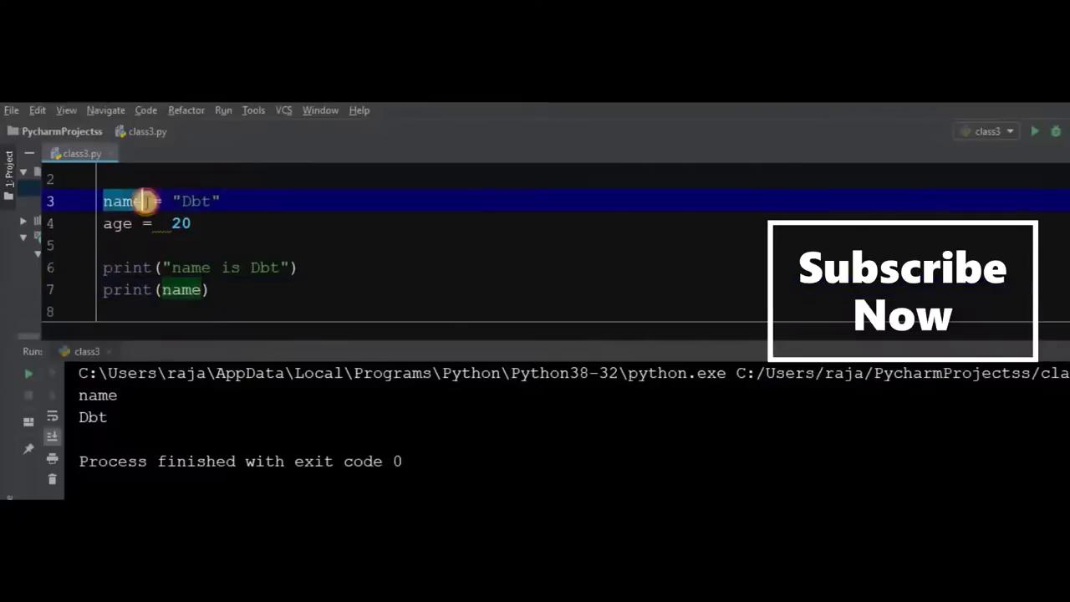
double_click(121, 200)
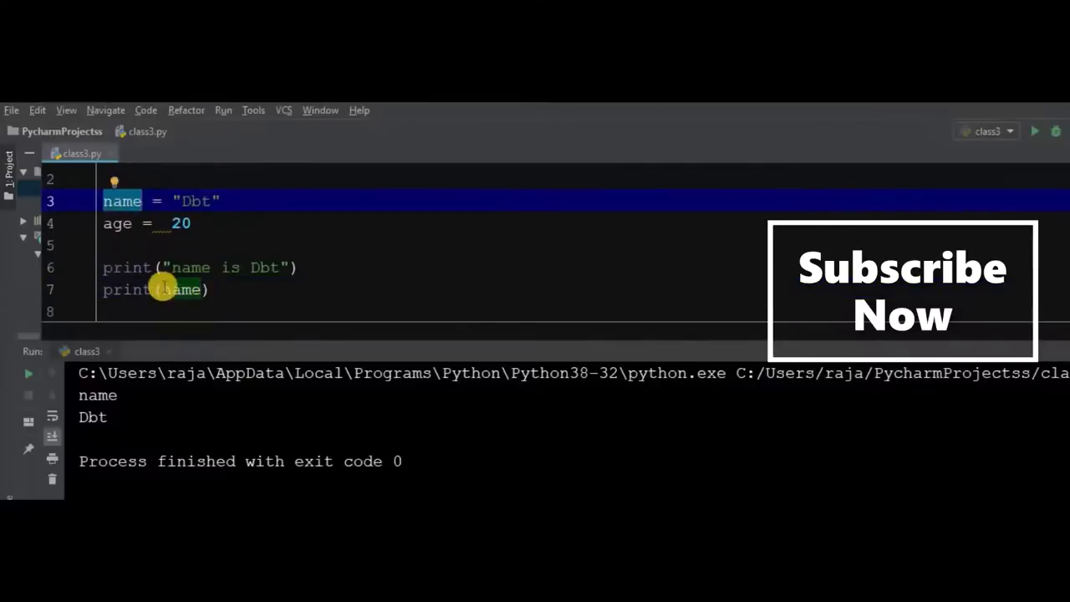
mouse_move(216, 294)
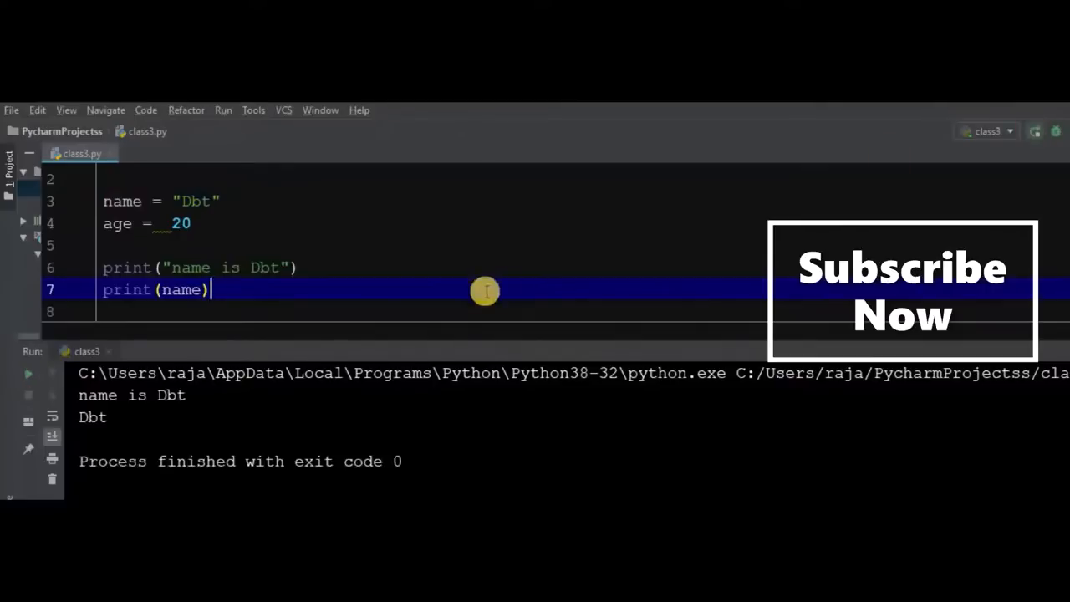
mouse_move(89, 421)
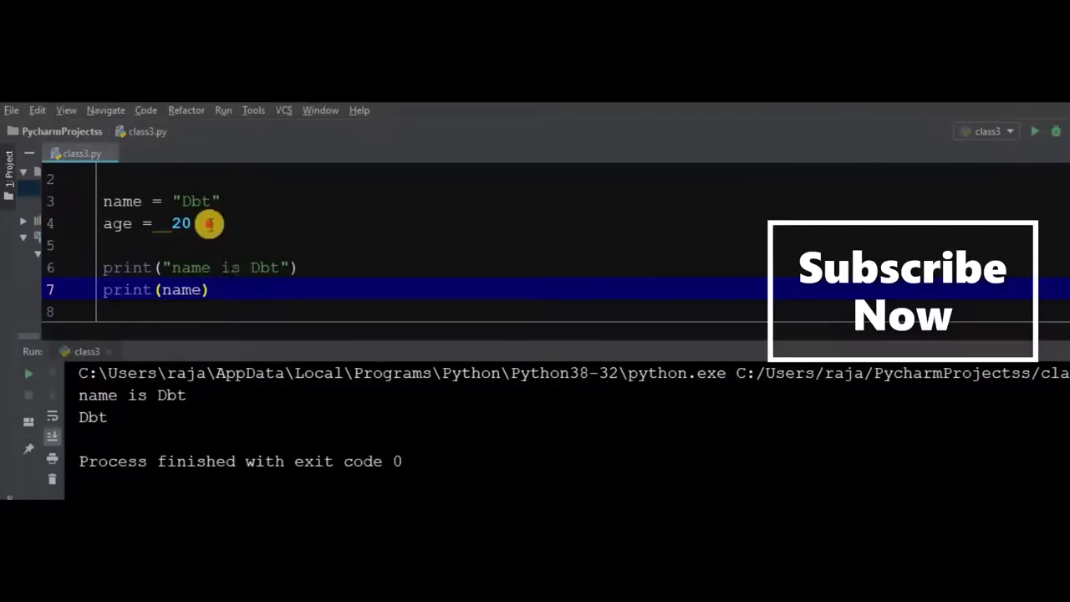
Insert is_new = False after age = 20, replacing the initially typed True.
click(196, 223)
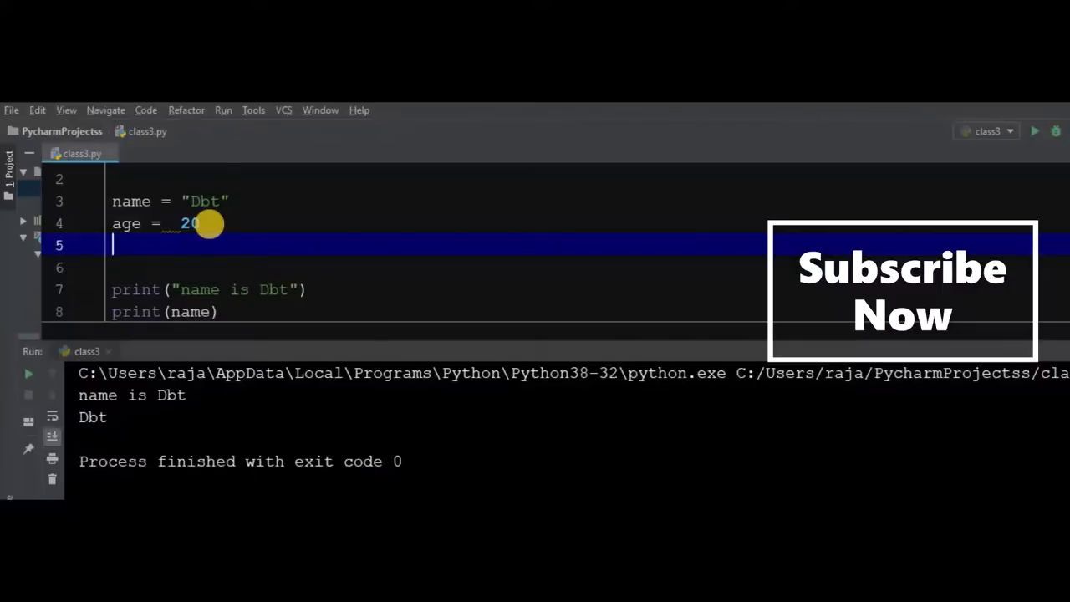
text(is)
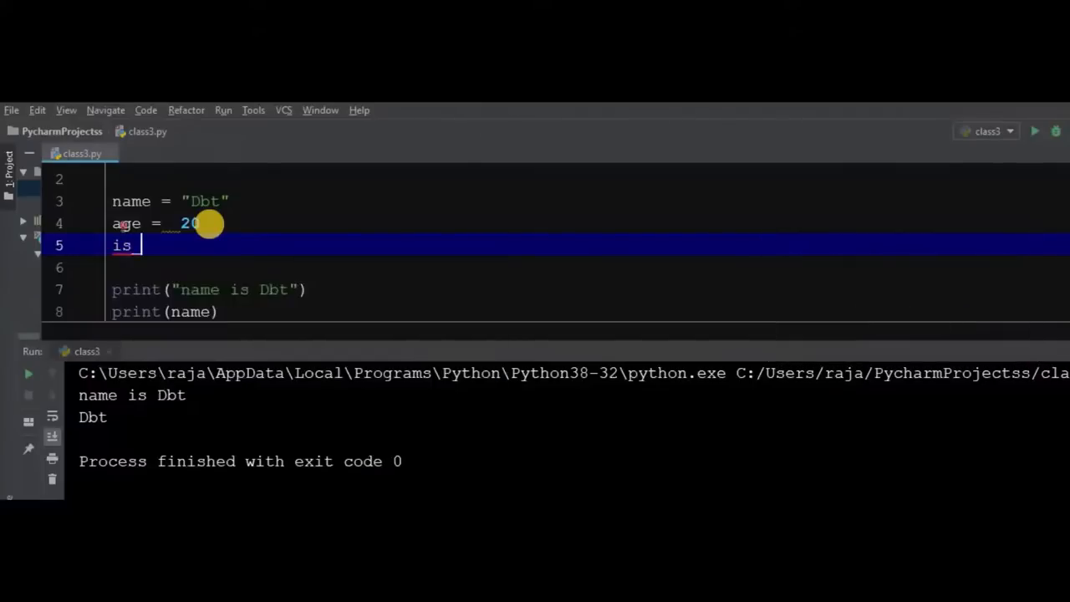
text(_new =)
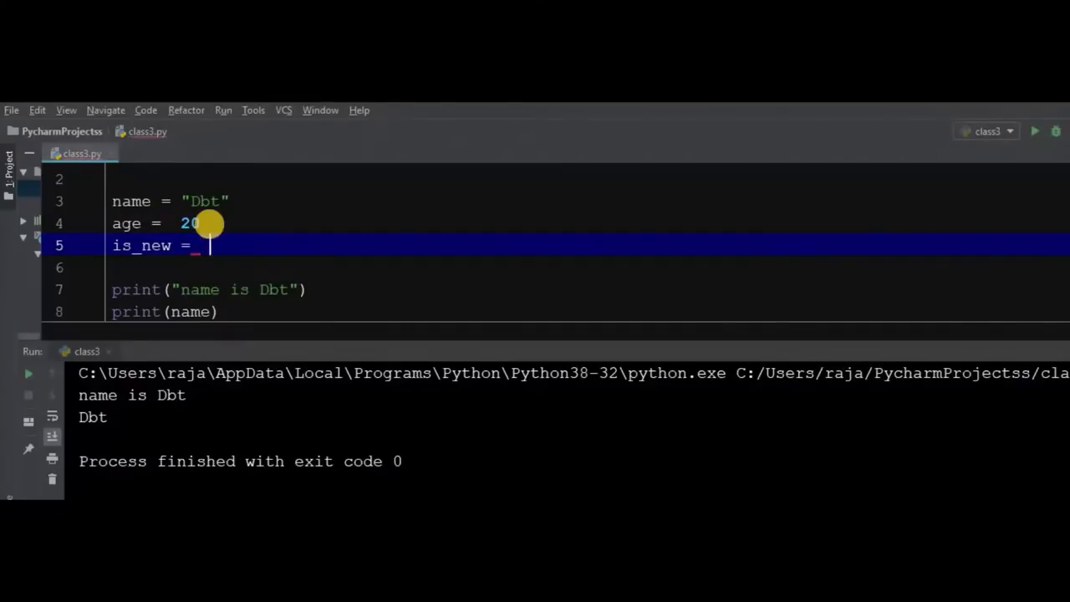
text(True)
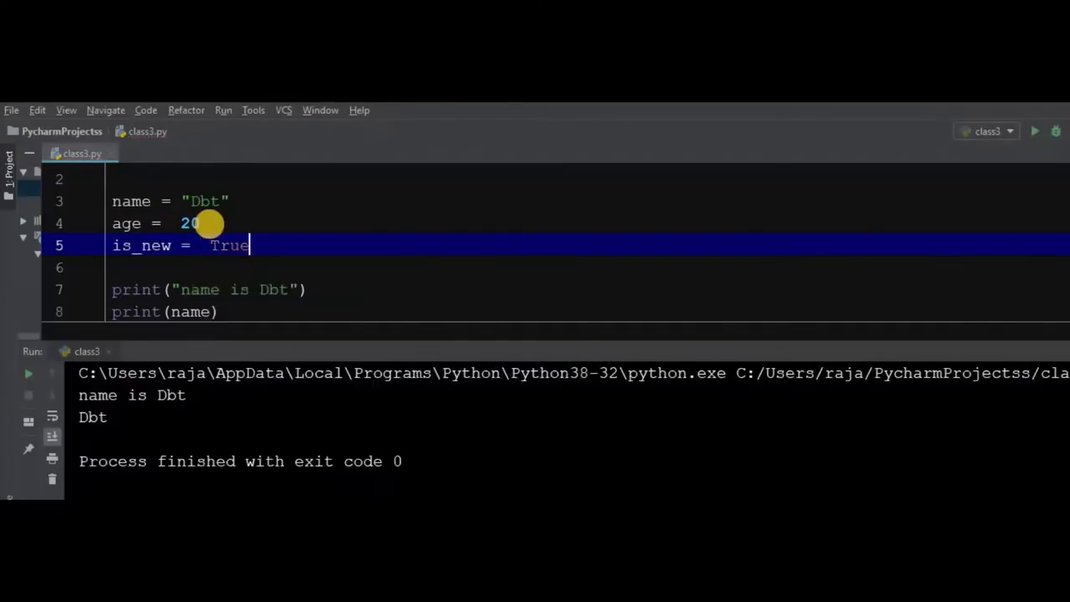
key(BackSpace)
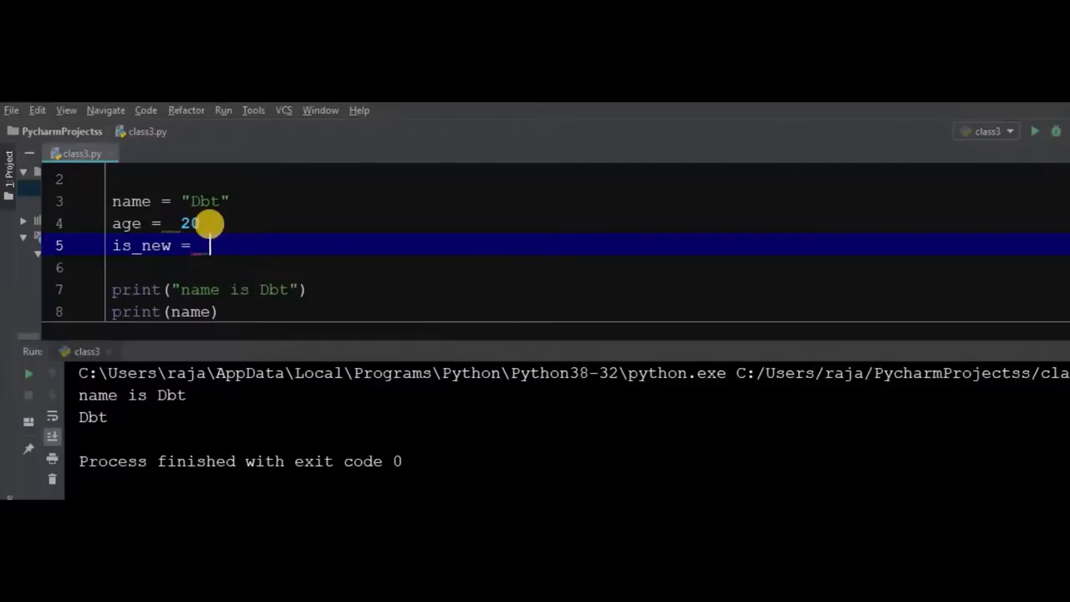
text(False)
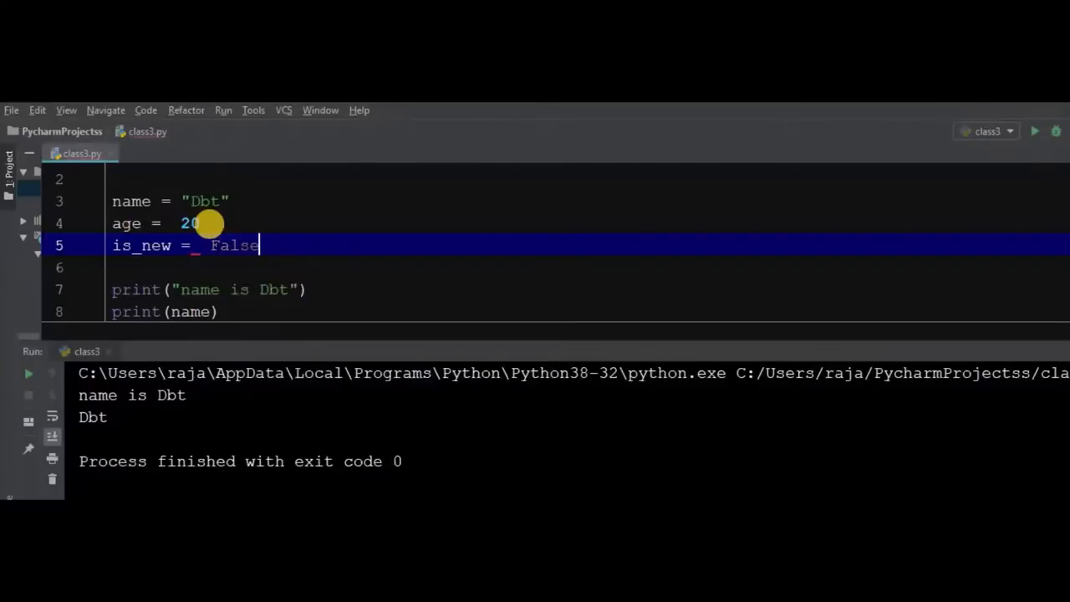
mouse_move(205, 245)
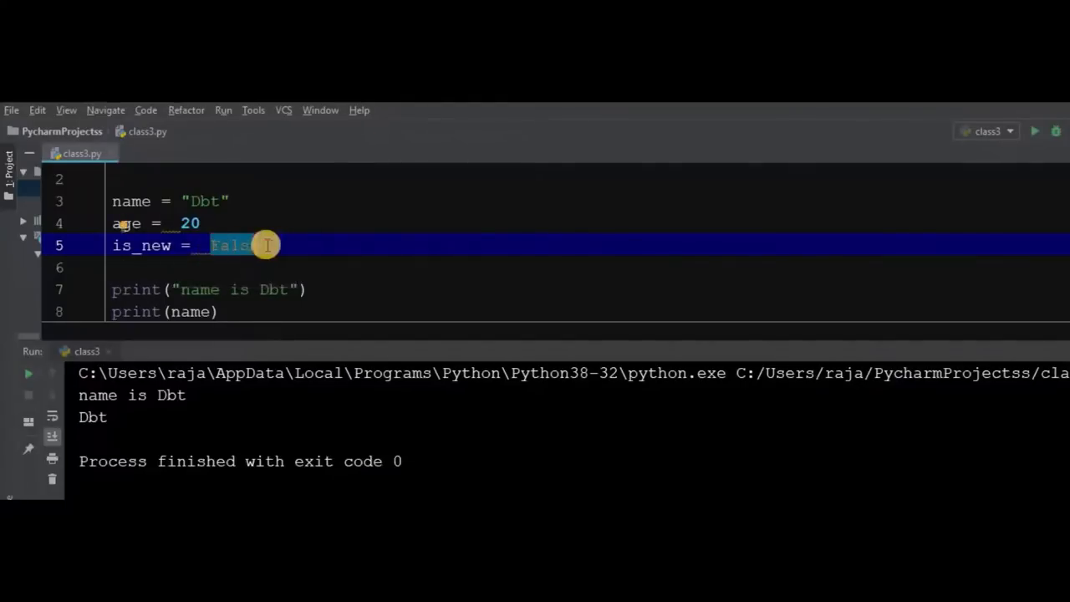
mouse_move(260, 245)
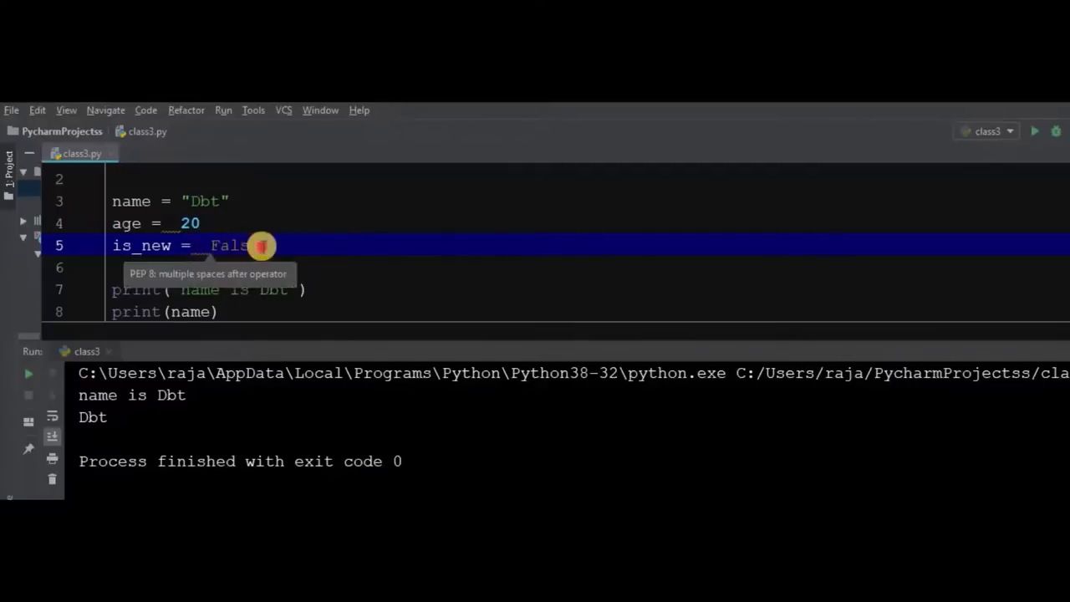
double_click(230, 245)
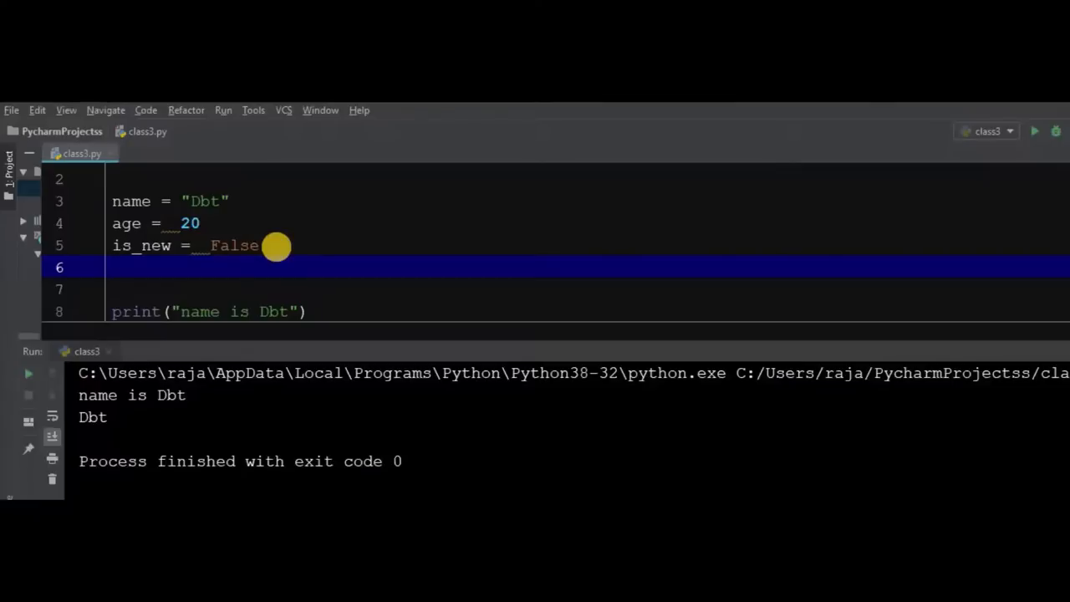
Define rating = 4.5 below is_new, followed by a print(name) line.
text(rating)
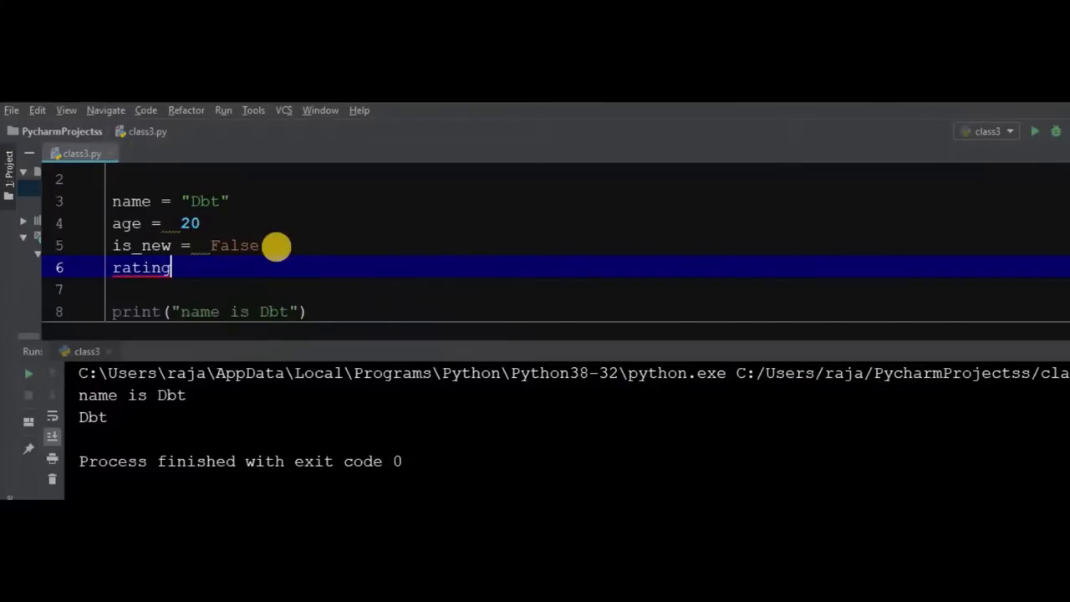
text(=)
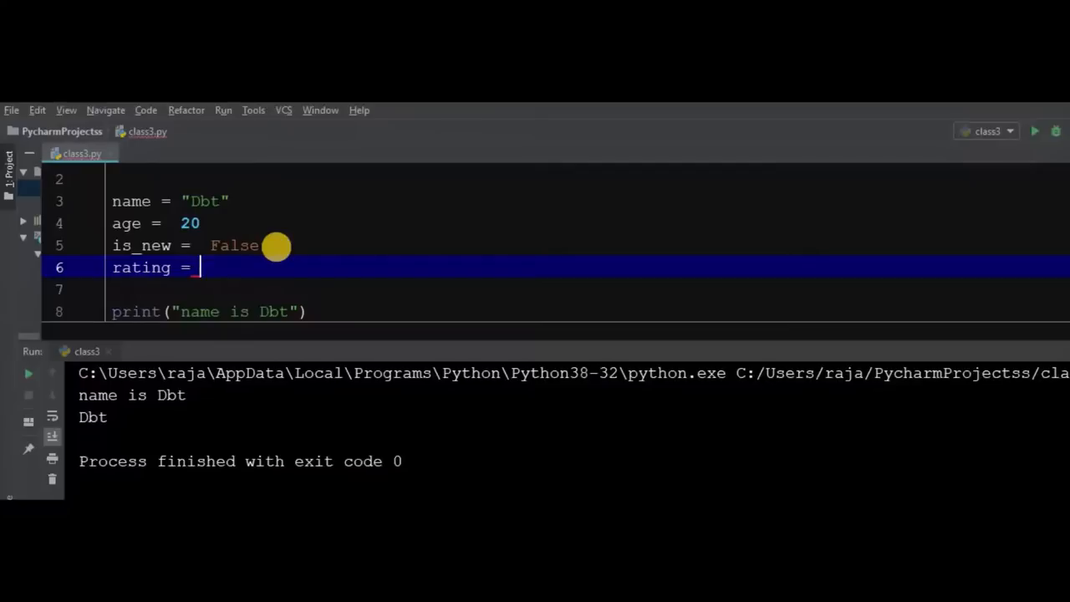
text(4.5)
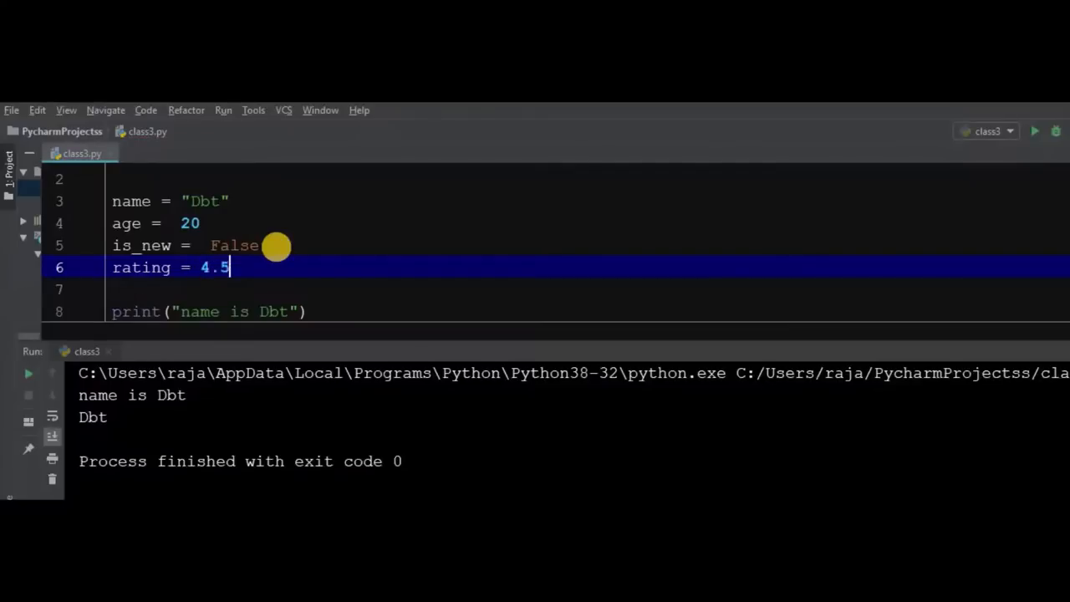
mouse_move(355, 290)
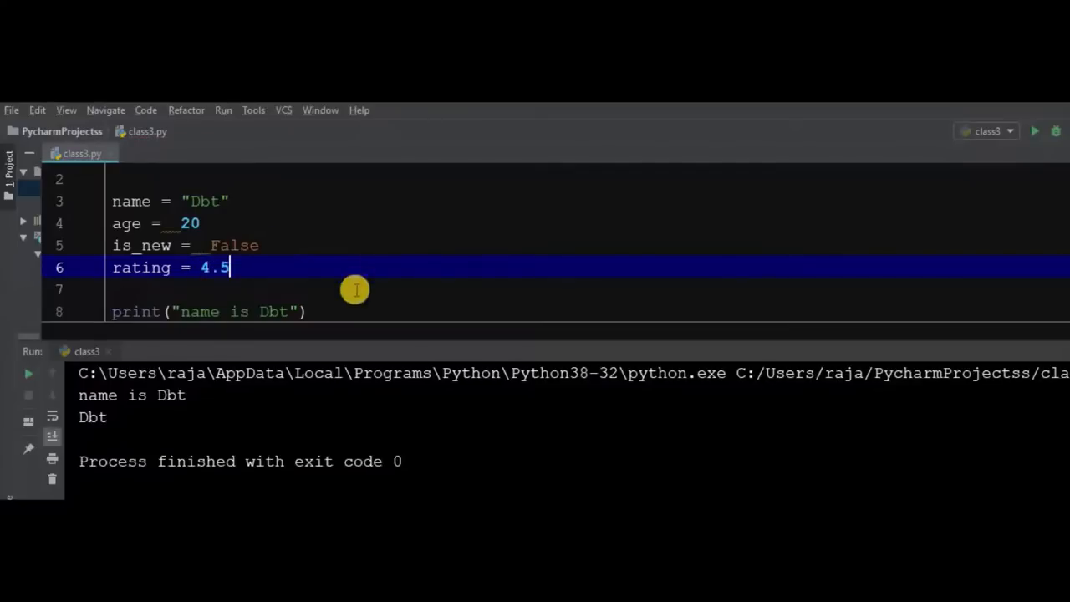
text(print(name))
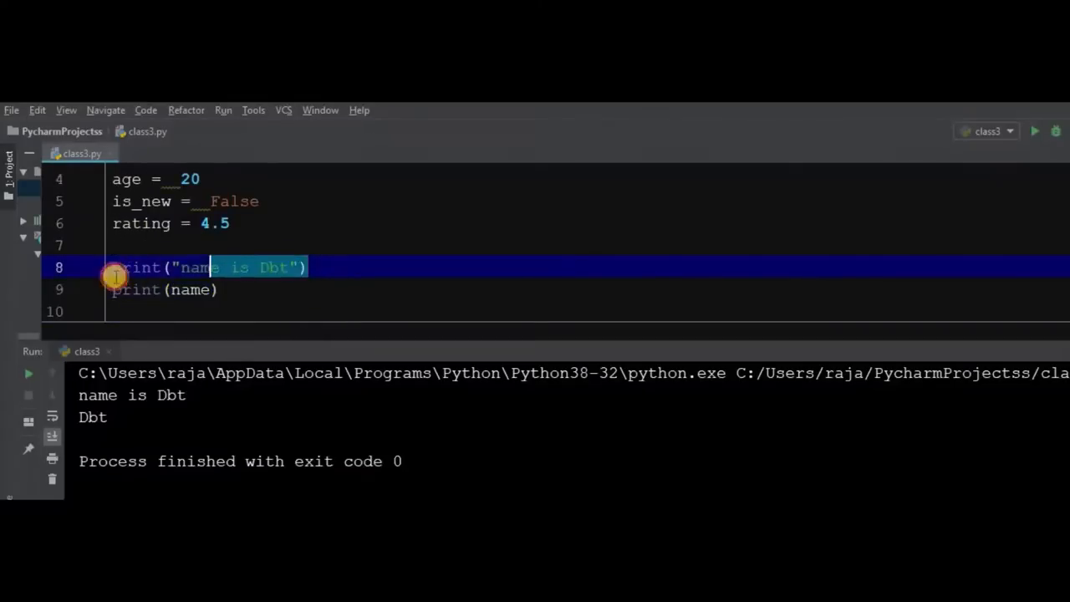
Delete the "name is Dbt" print and retarget duplicated prints to age and rating.
key(Delete)
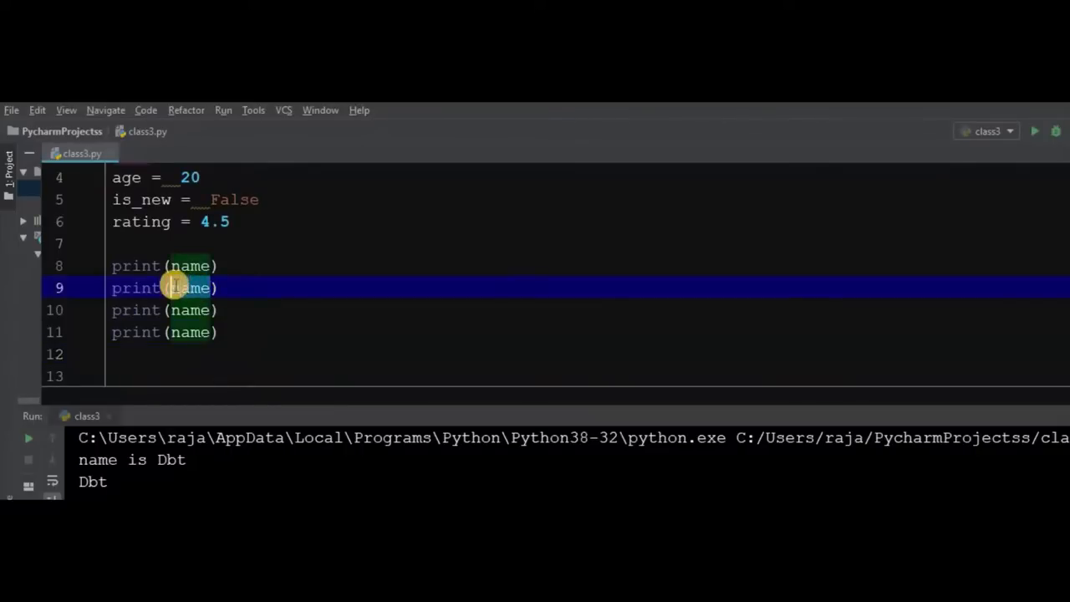
text(age)
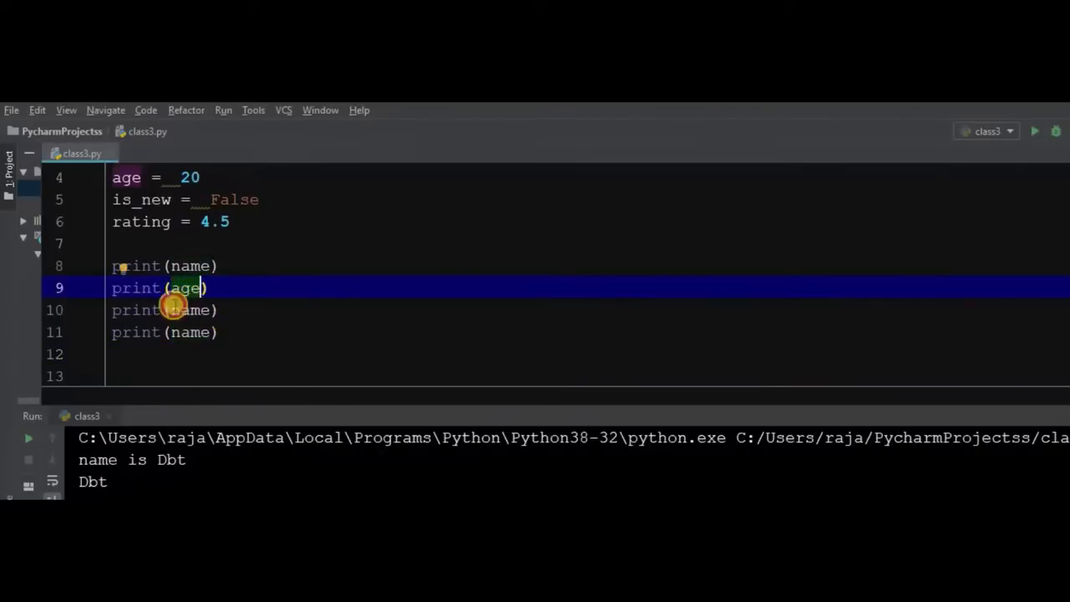
click(188, 310)
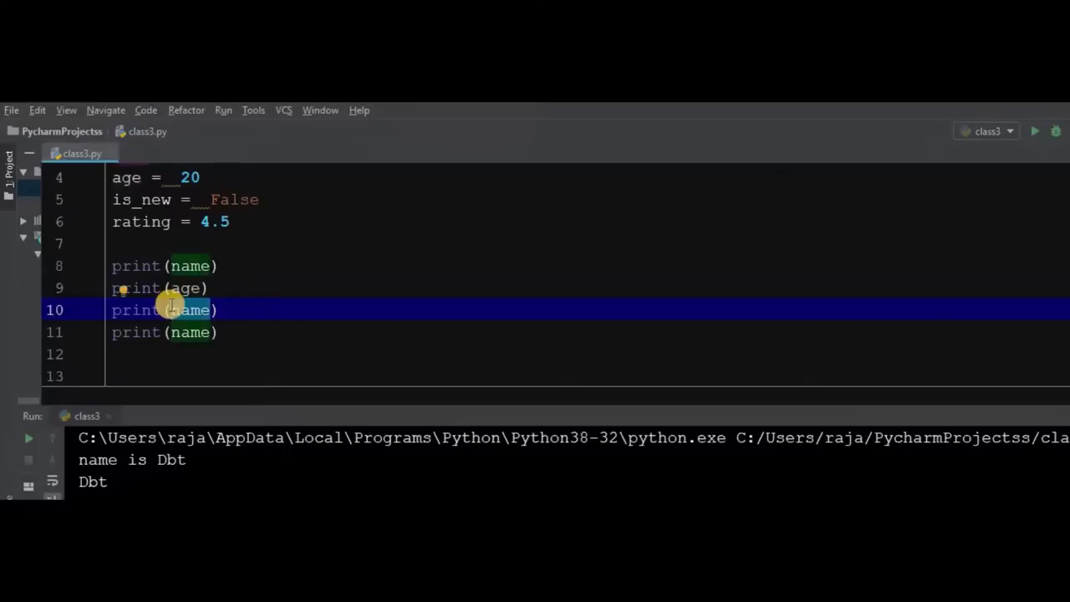
text(ratin)
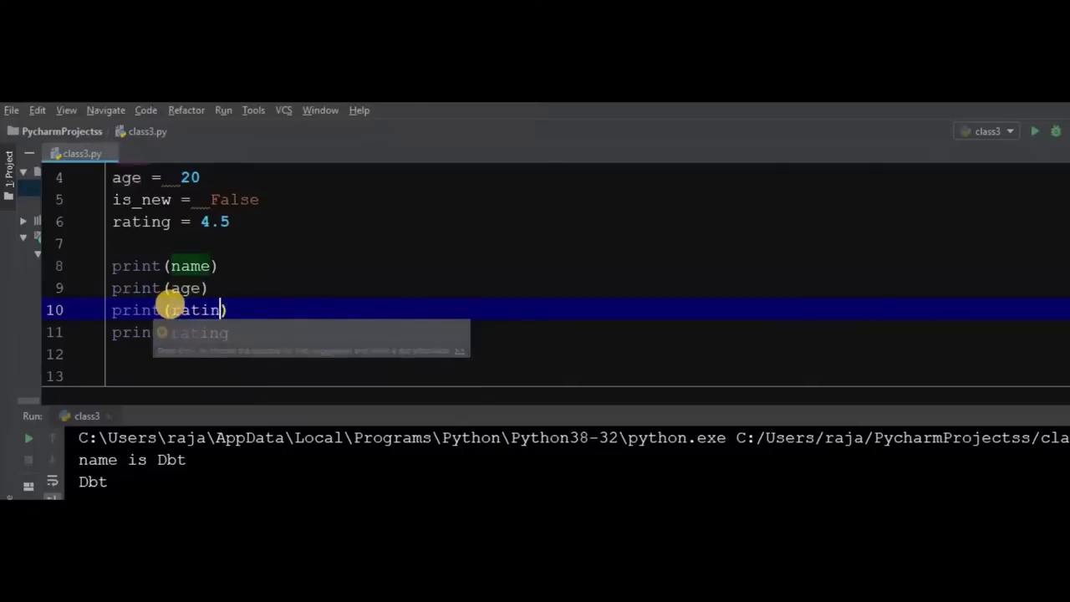
key(Tab)
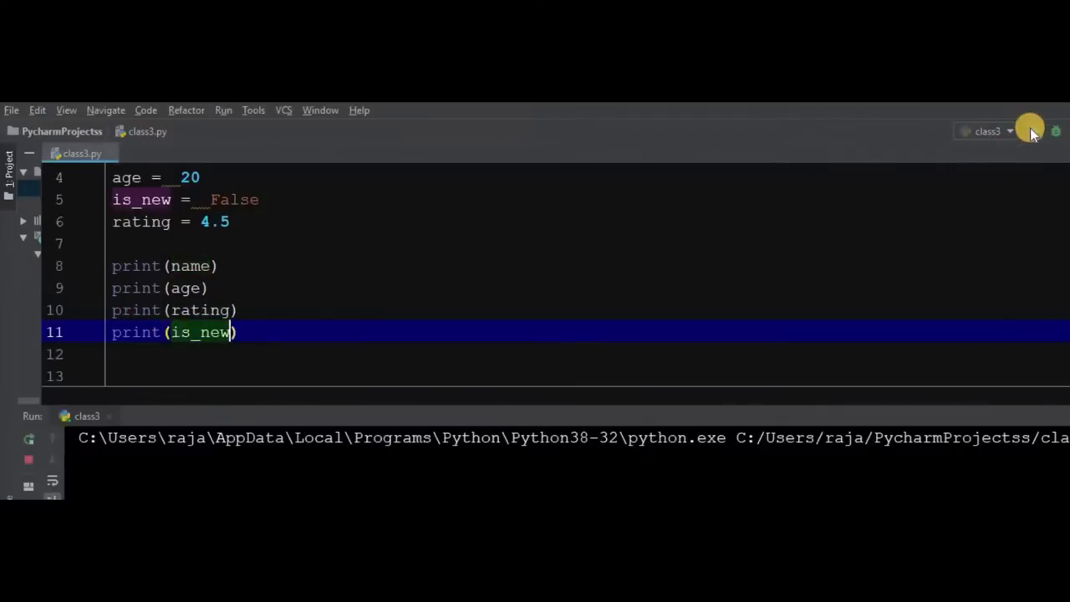
Run class3.py and check the output Dbt, 20, 4.5 and False.
click(1047, 132)
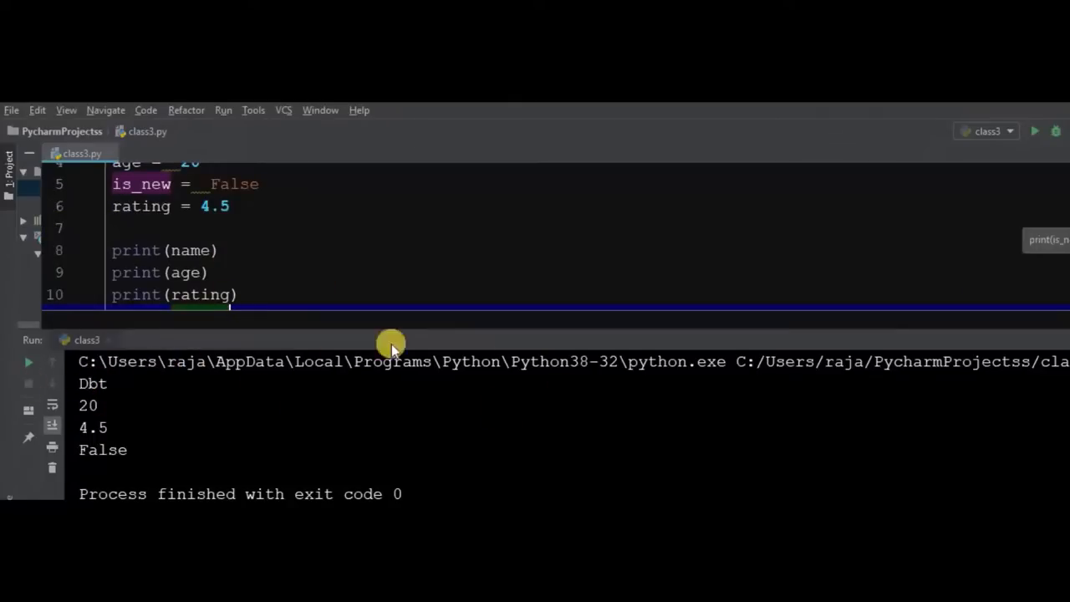
click(242, 294)
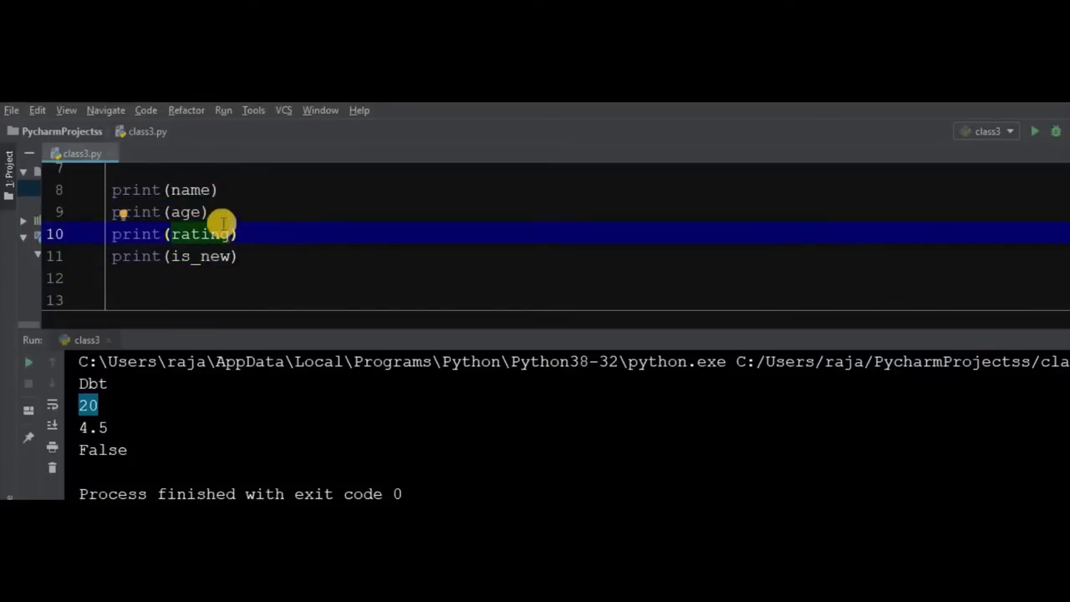
click(472, 200)
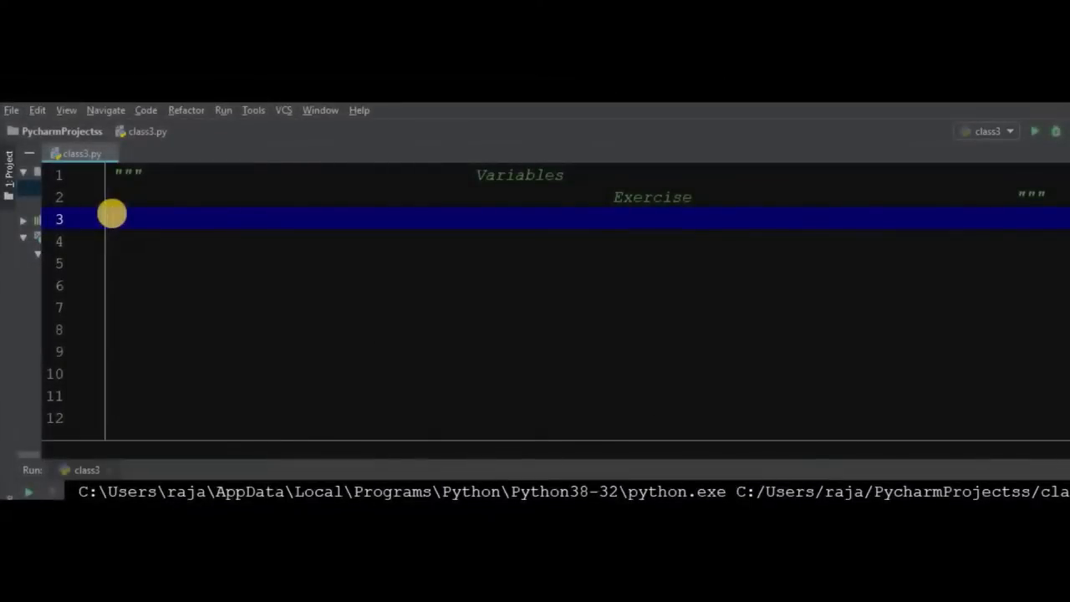
Append 'Solution' to the docstring, then define Name = "DBT" and Age = 20.
text(Solution """)
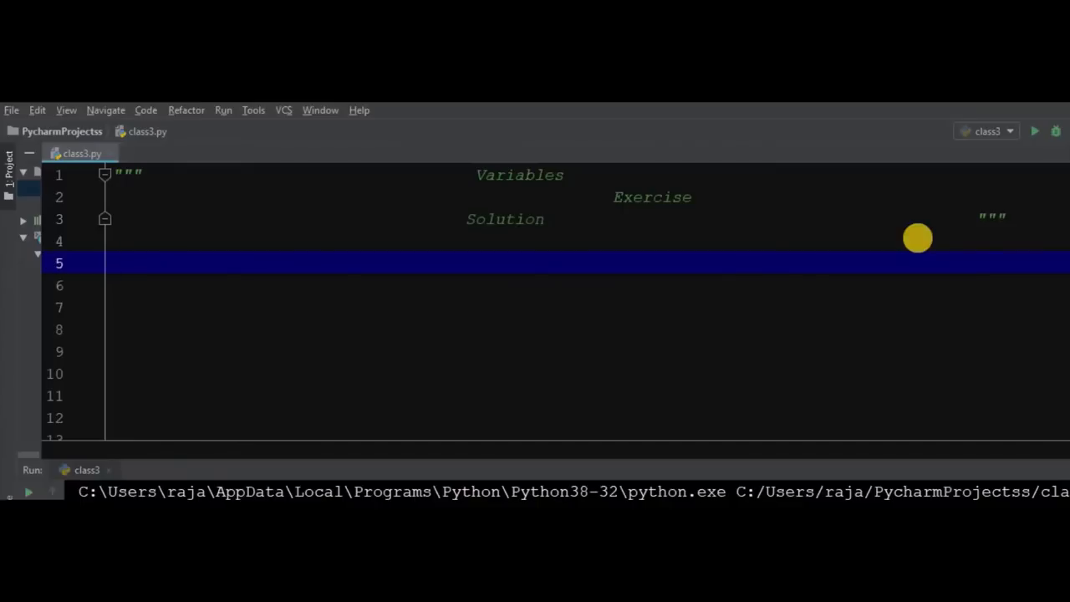
text(Name)
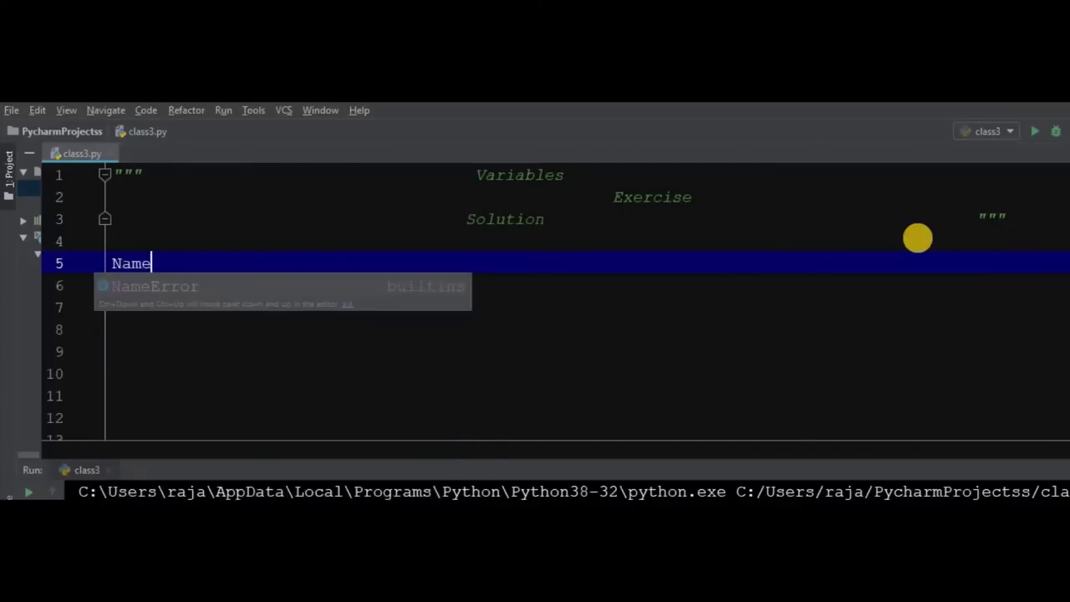
text(=)
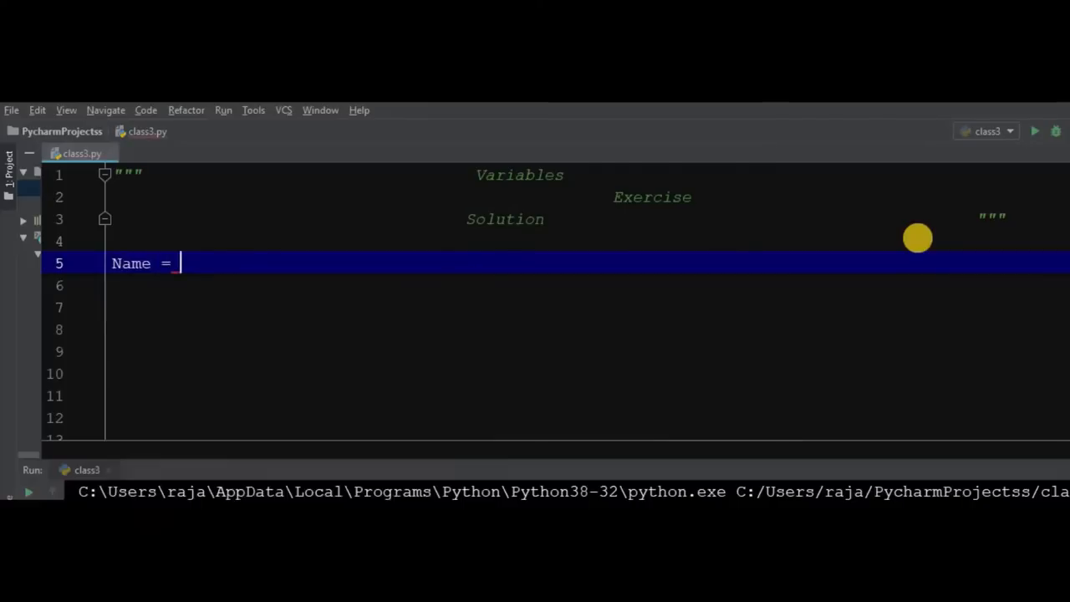
text(DB)
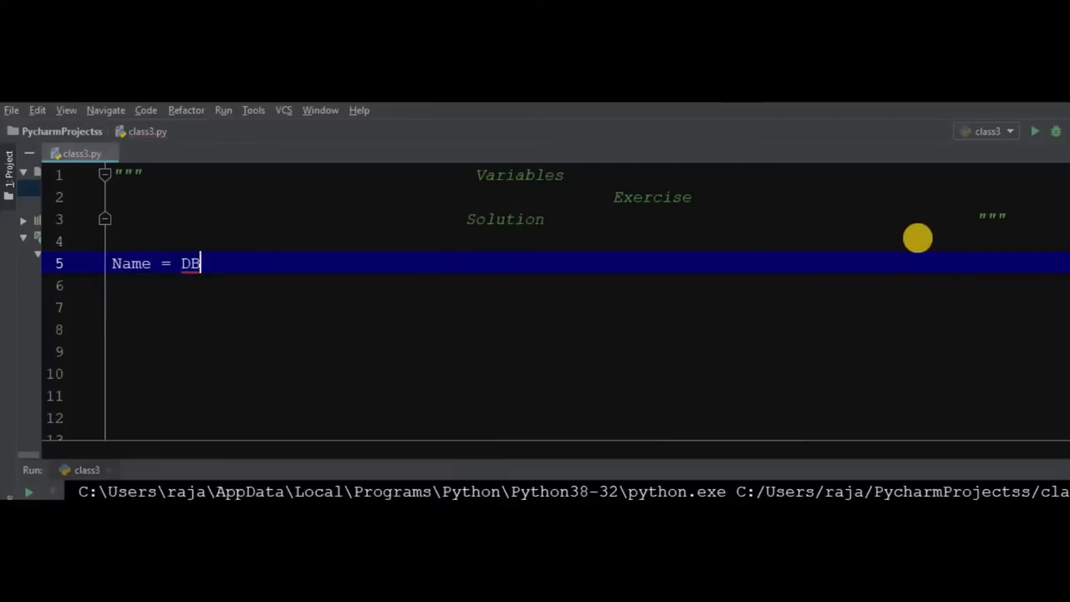
text(T)
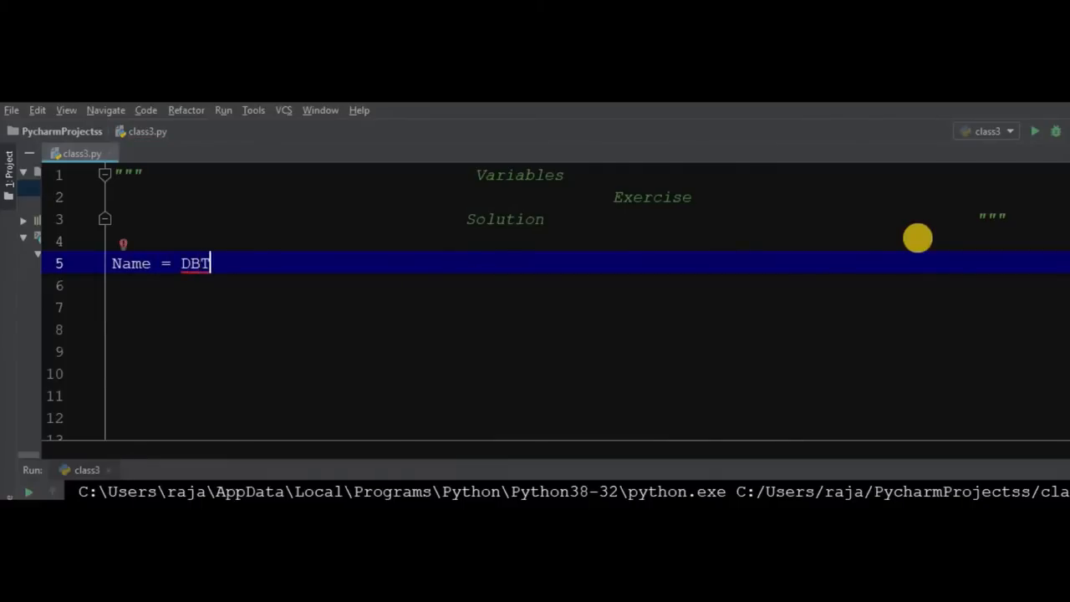
text(")
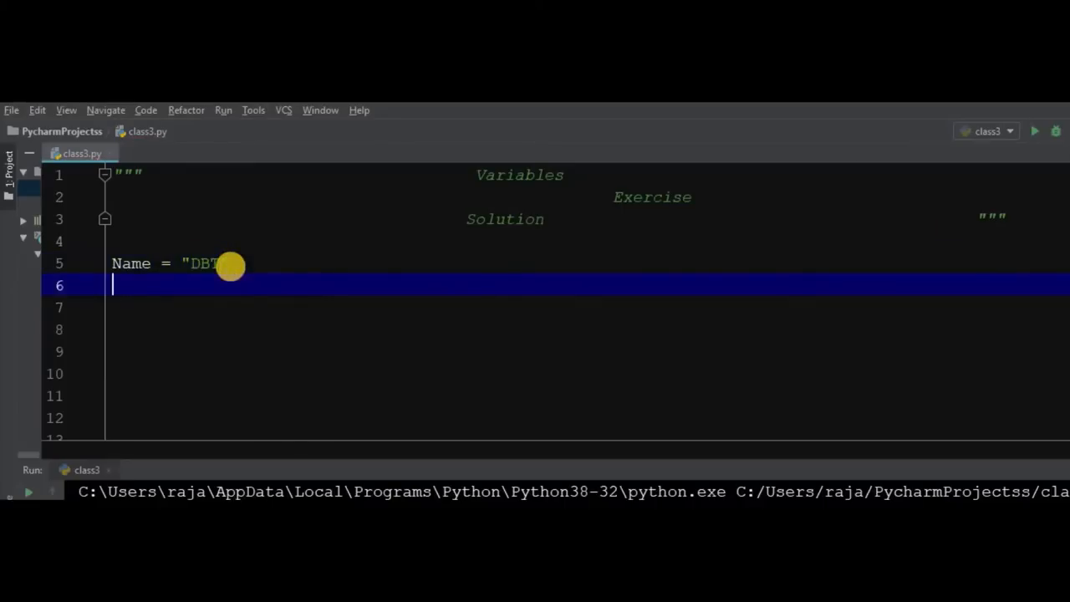
text(Age =)
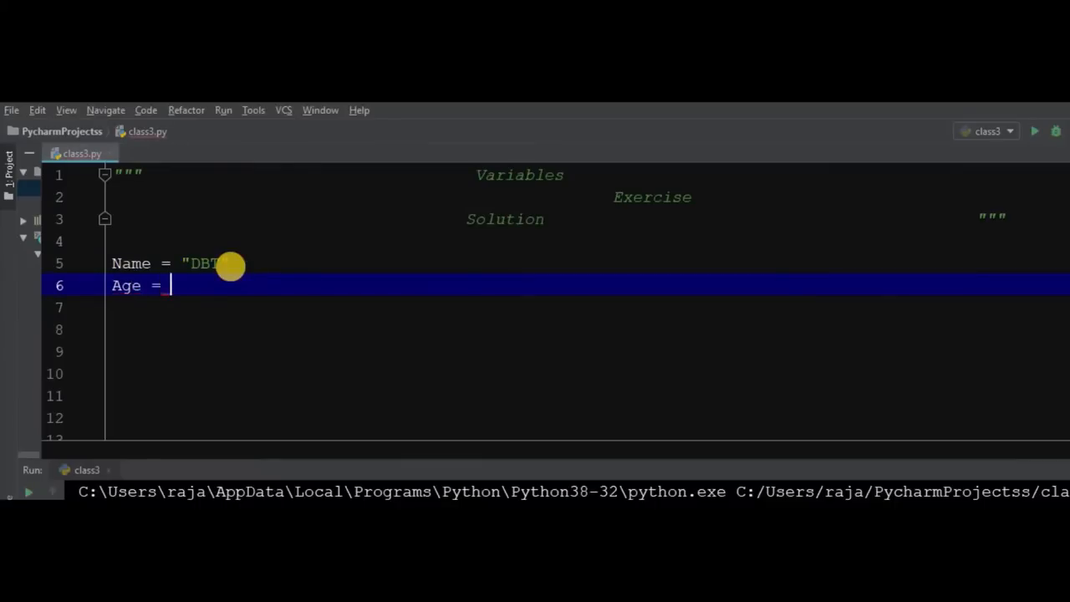
text(20)
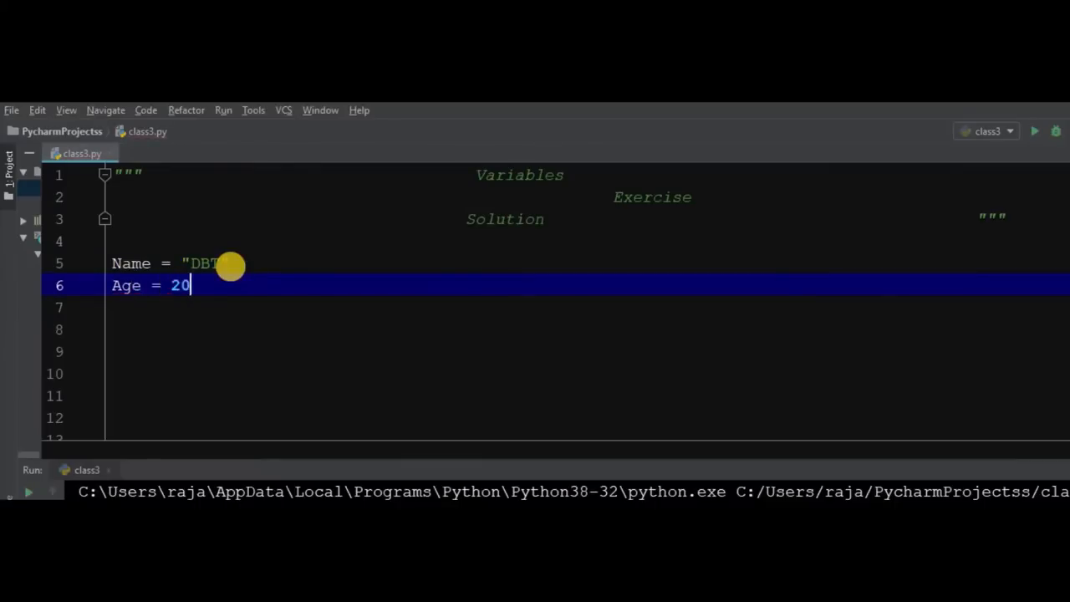
key(Enter)
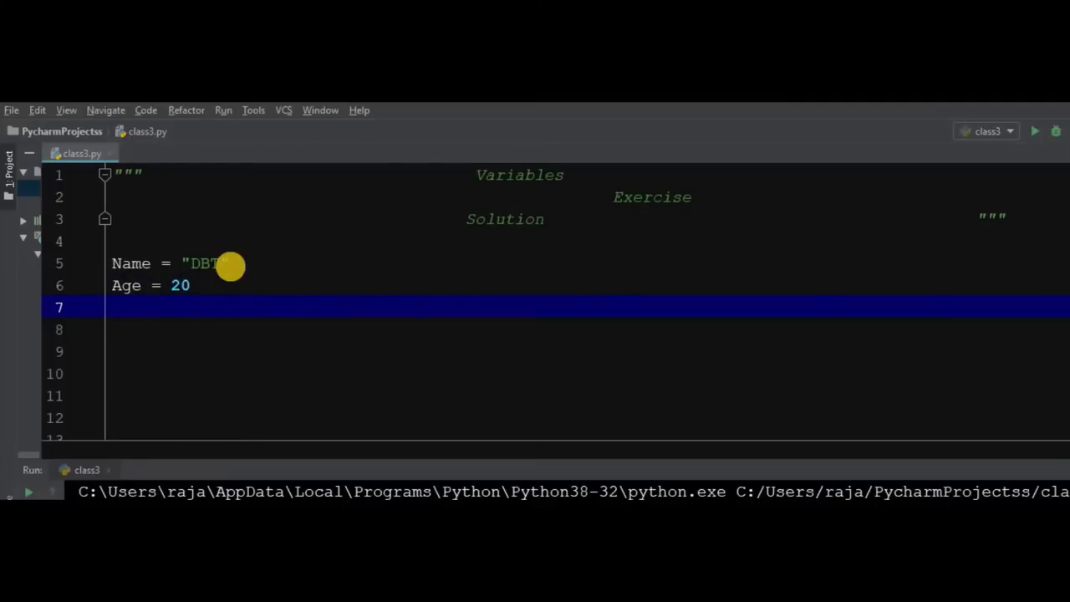
Type is_new = true below Age and change it to the built-in True.
text(is)
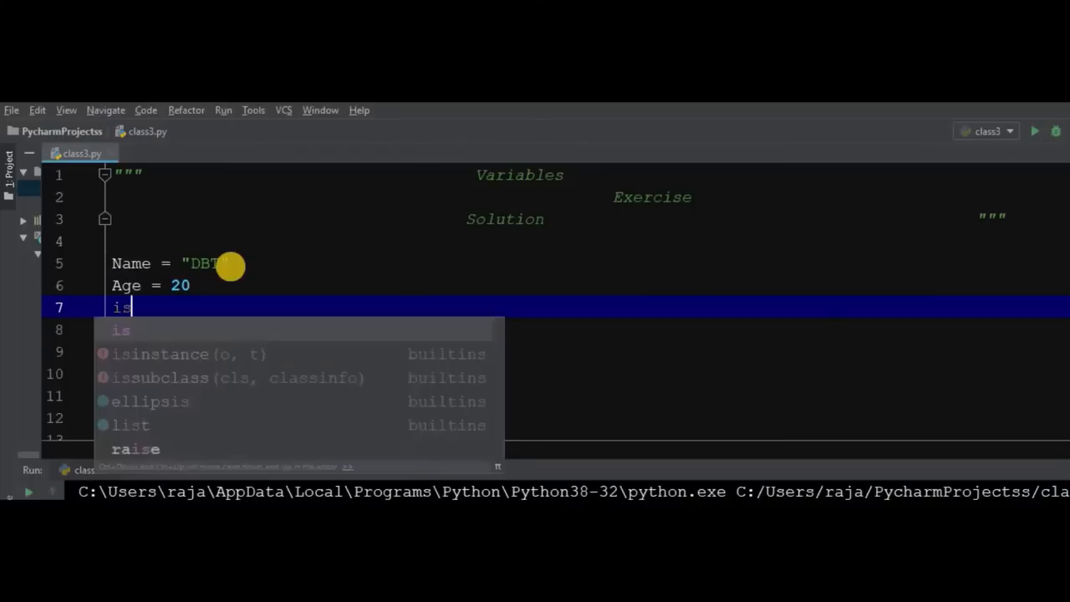
text(_ne)
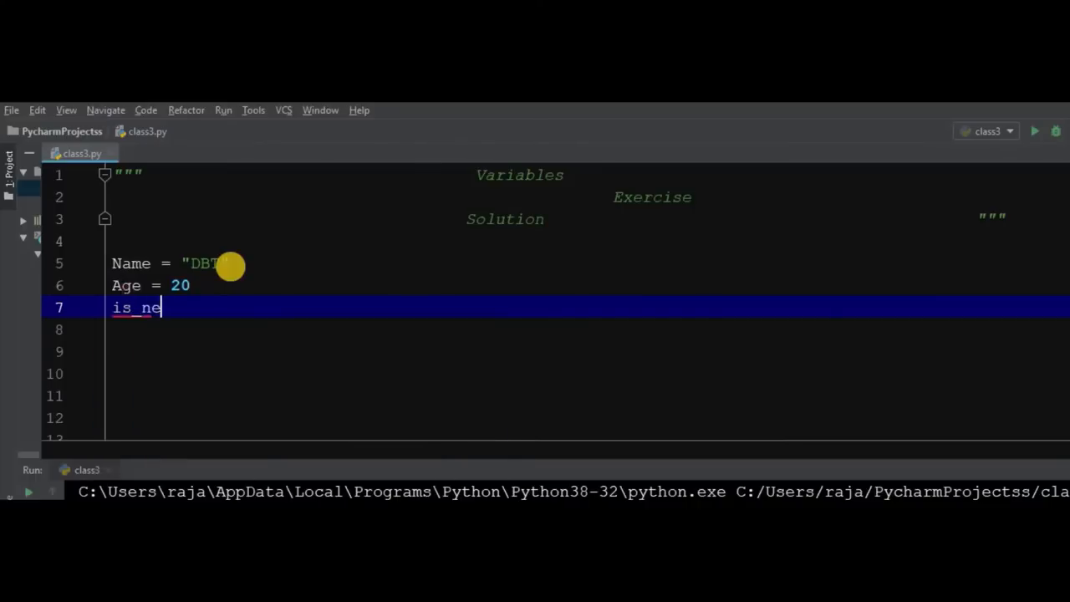
text(w =)
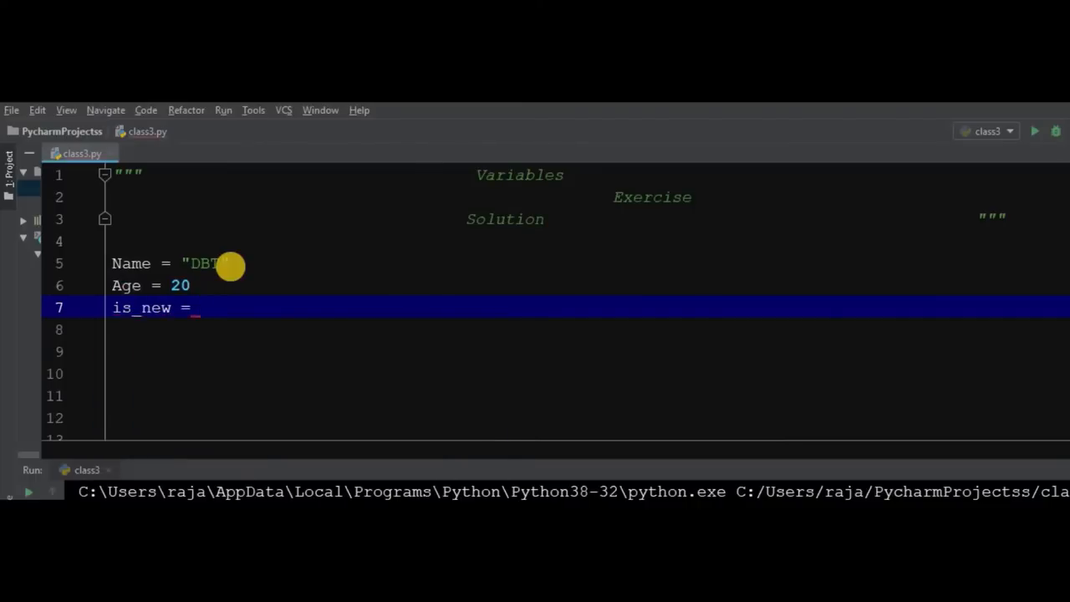
text(True)
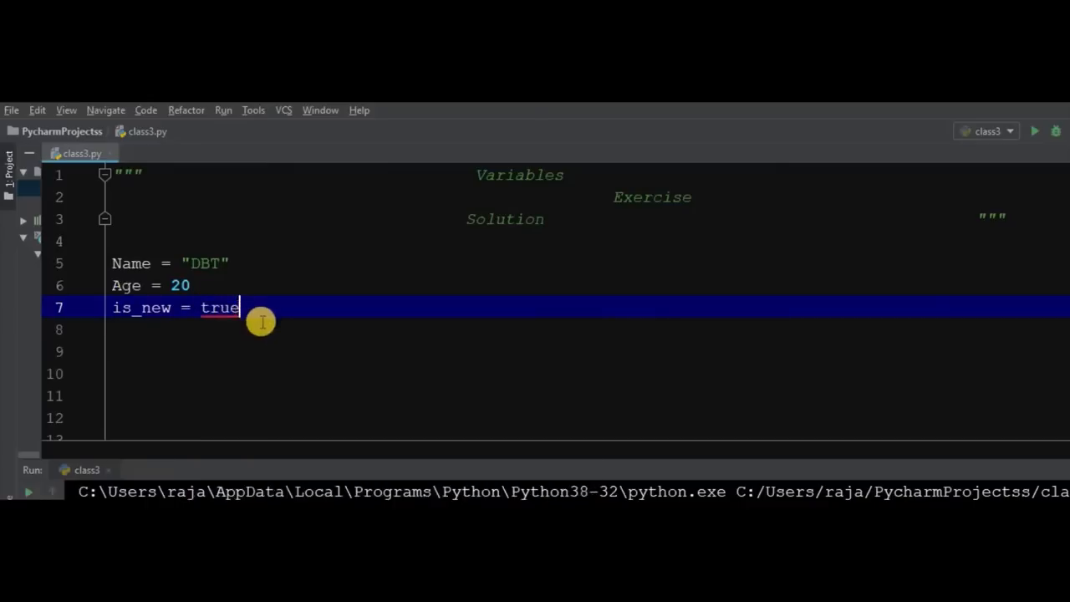
mouse_move(207, 314)
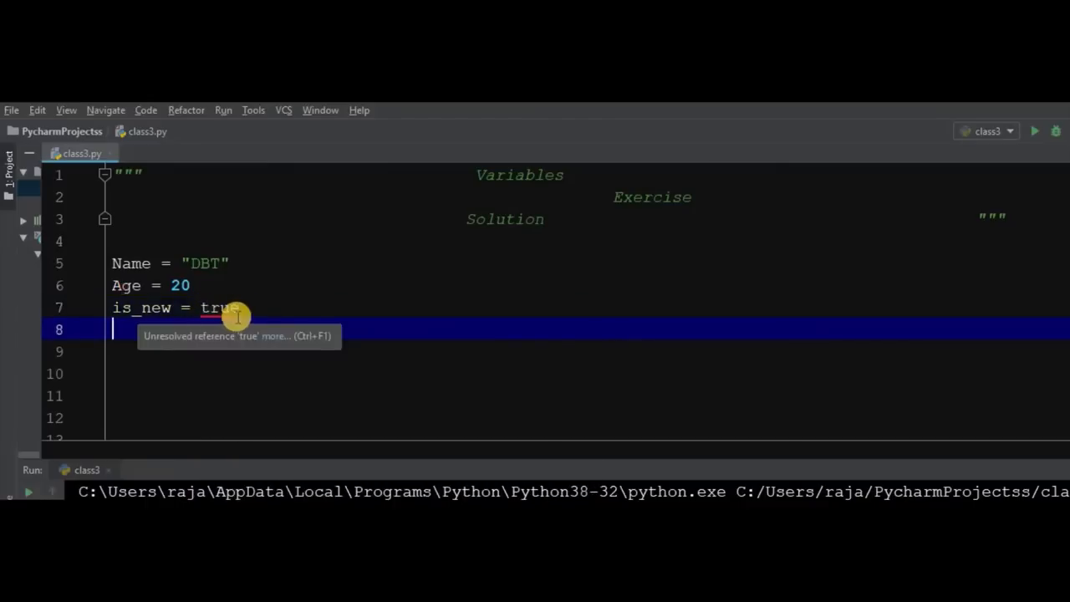
mouse_move(251, 309)
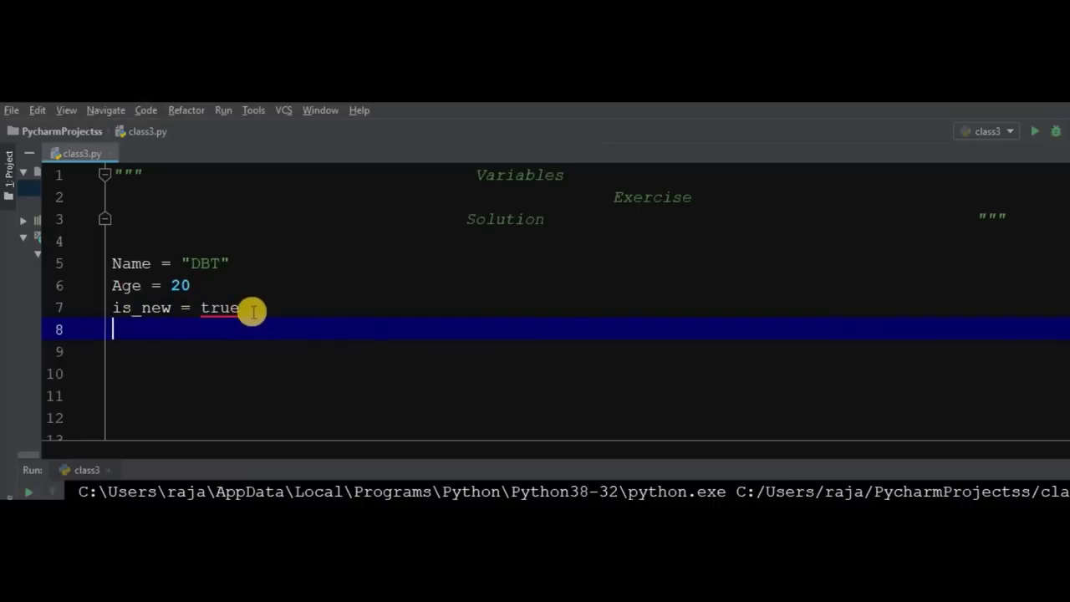
mouse_move(219, 308)
text(T)
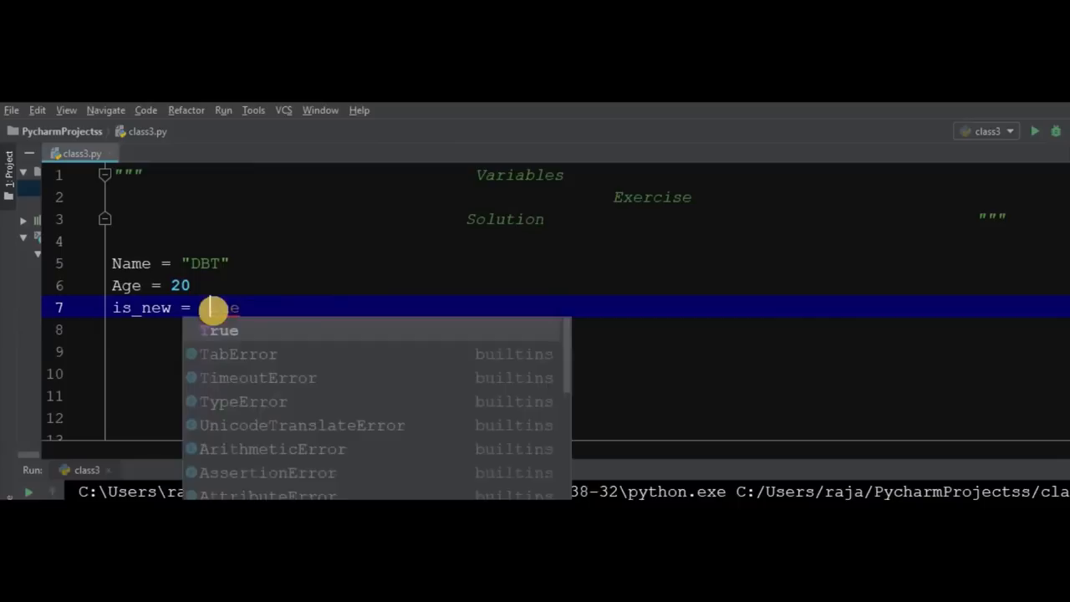
click(219, 331)
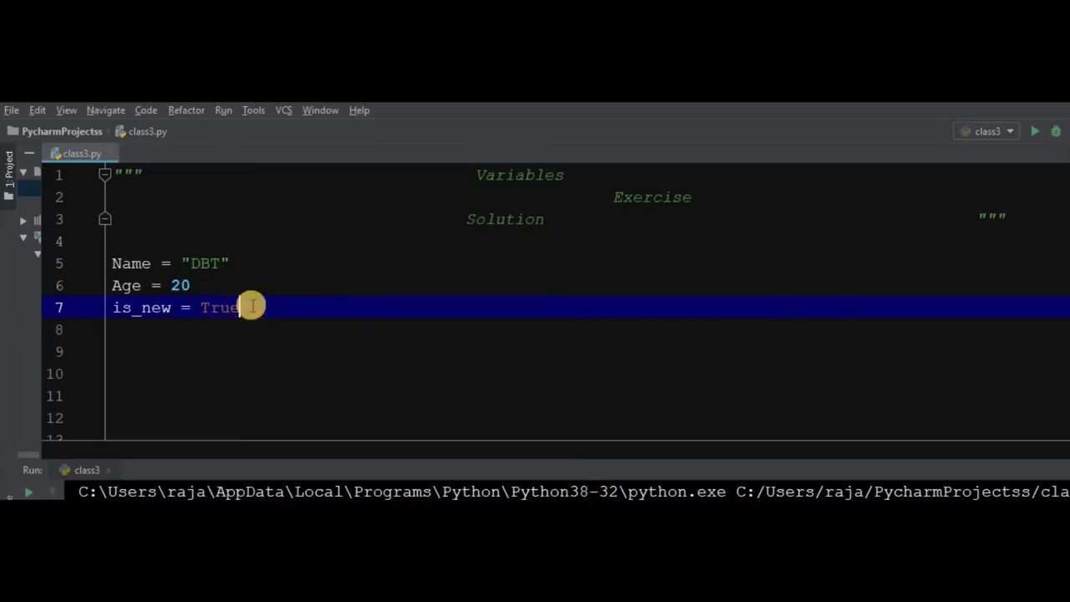